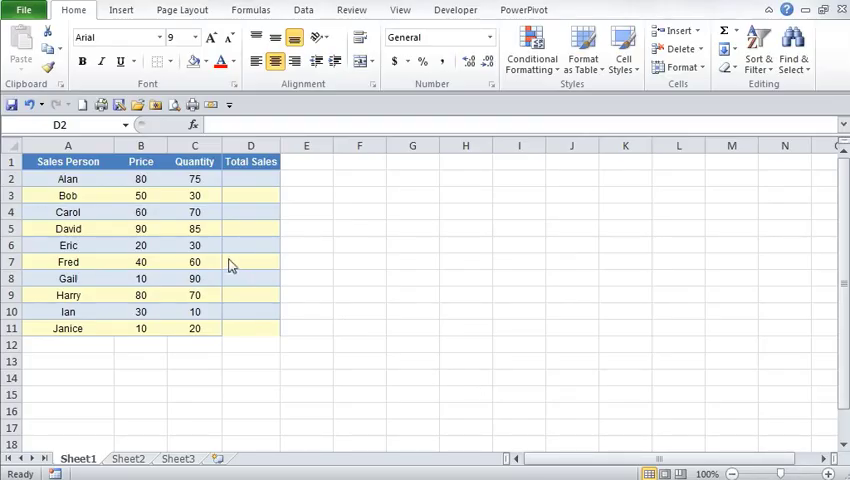
Step: Enter =B2:B11*C2:C11 as one array formula across Total Sales D2:D11
left_click_drag(68, 160, 252, 160)
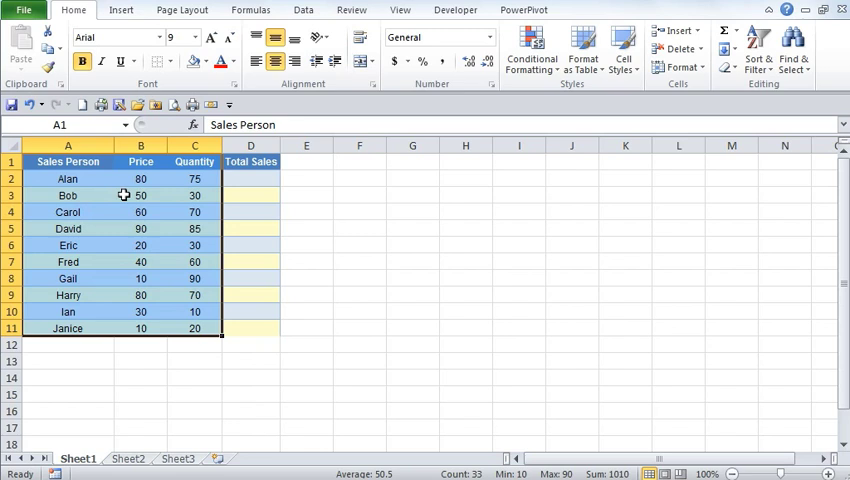
mouse_move(198, 172)
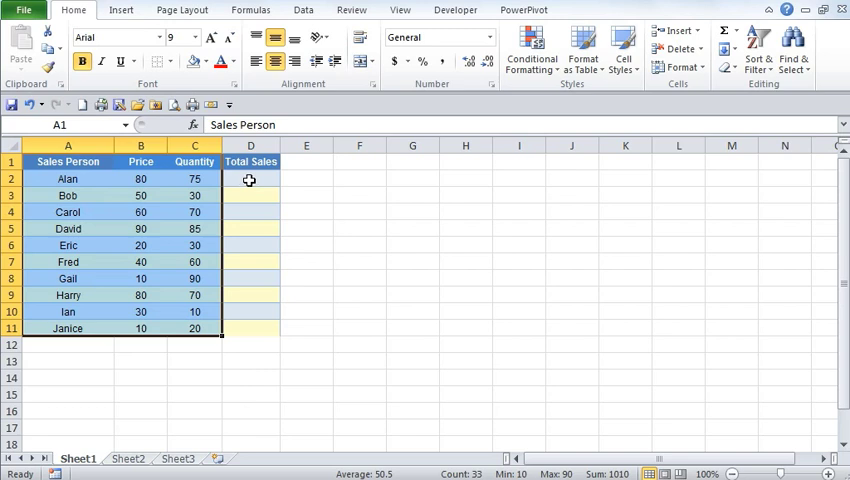
left_click(252, 178)
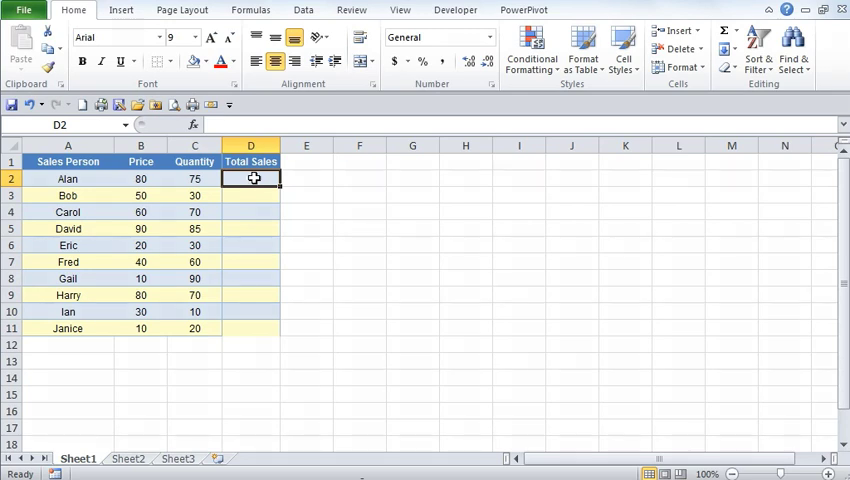
left_click_drag(250, 178, 250, 328)
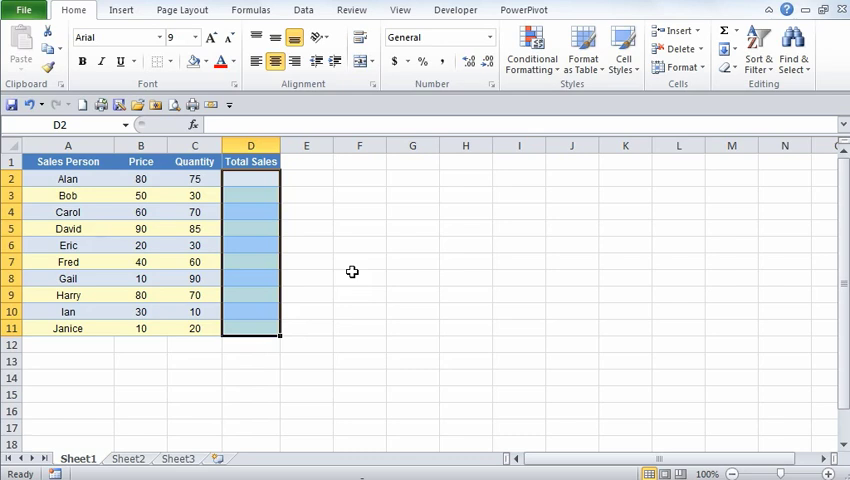
type("=")
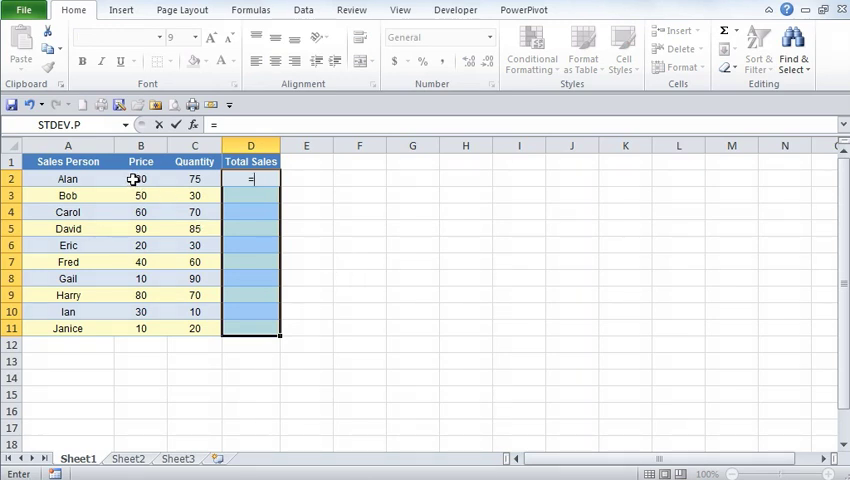
left_click_drag(140, 178, 140, 328)
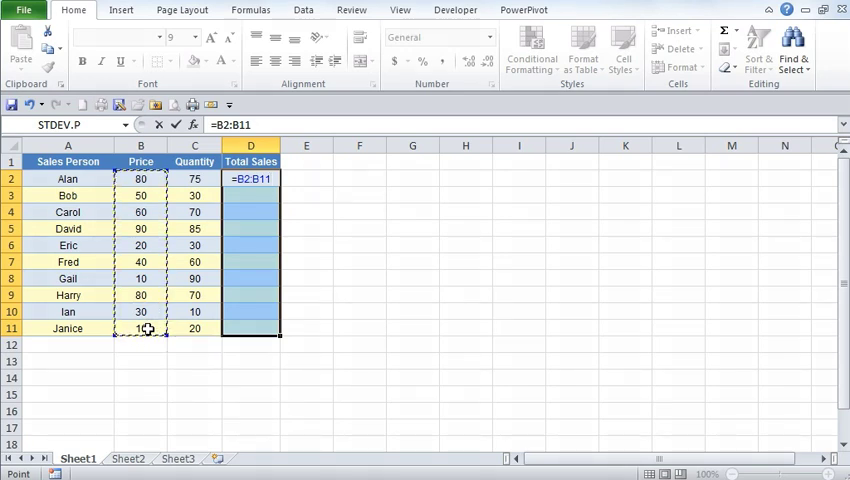
type("*")
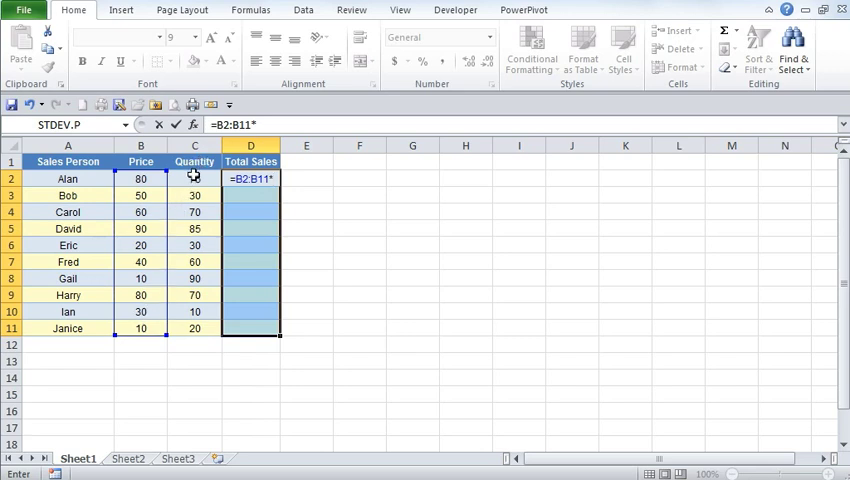
left_click_drag(194, 178, 194, 328)
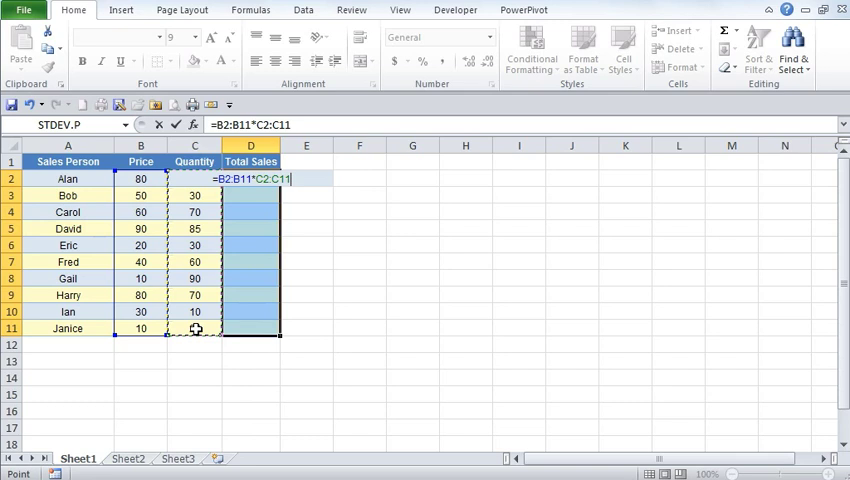
key("Ctrl+Shift+Enter")
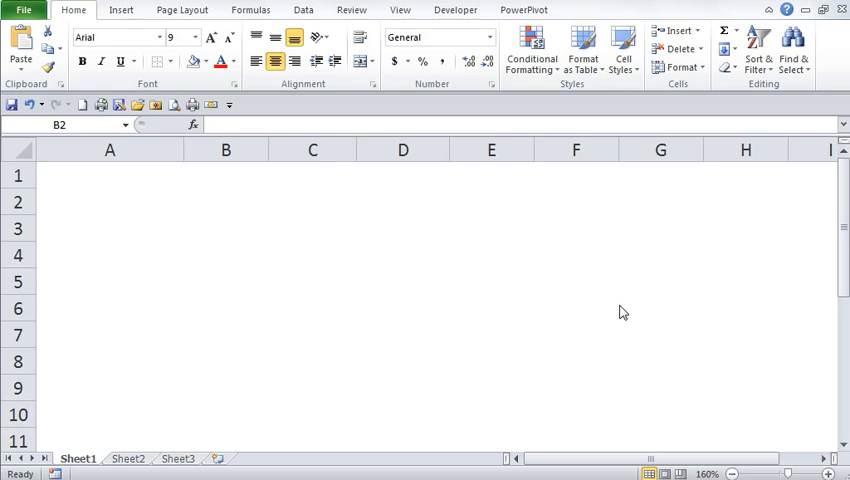
Step: Enter the horizontal array constant ={1,2,3} across B2:D2 and check the result
left_click(224, 200)
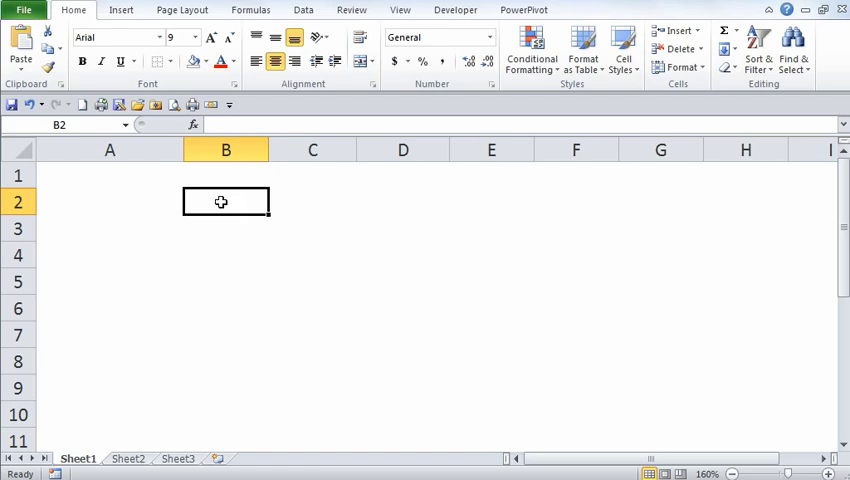
left_click_drag(224, 200, 402, 200)
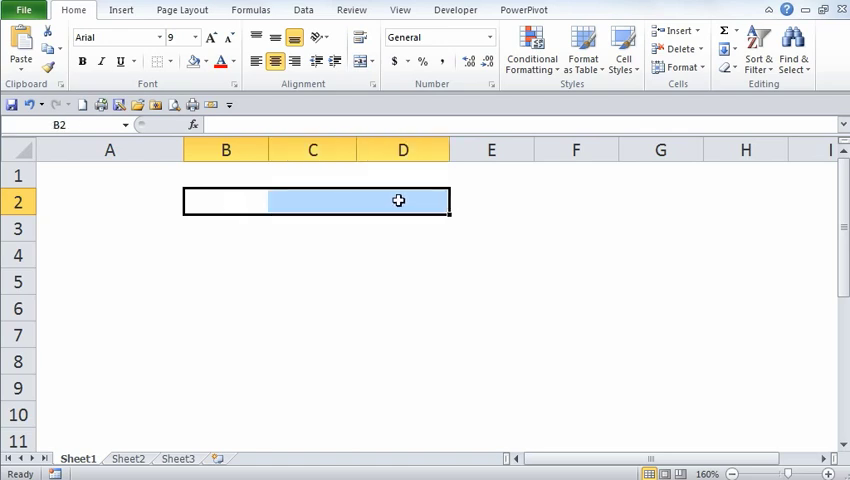
type("=")
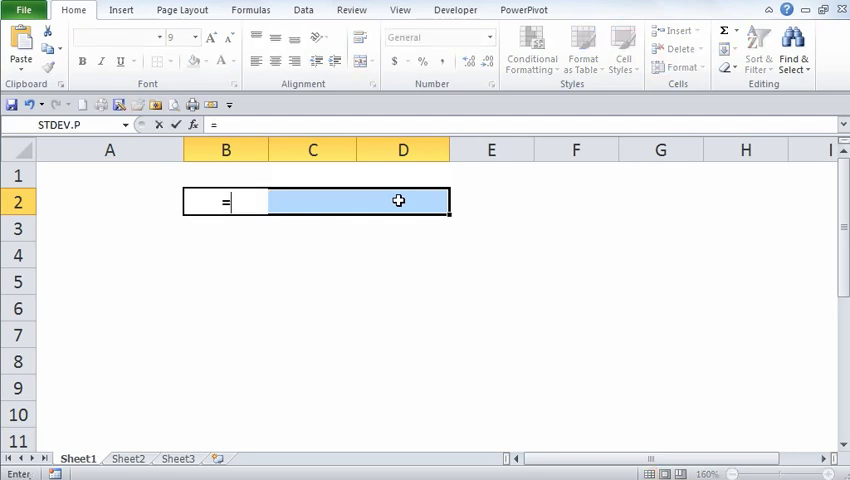
type("{")
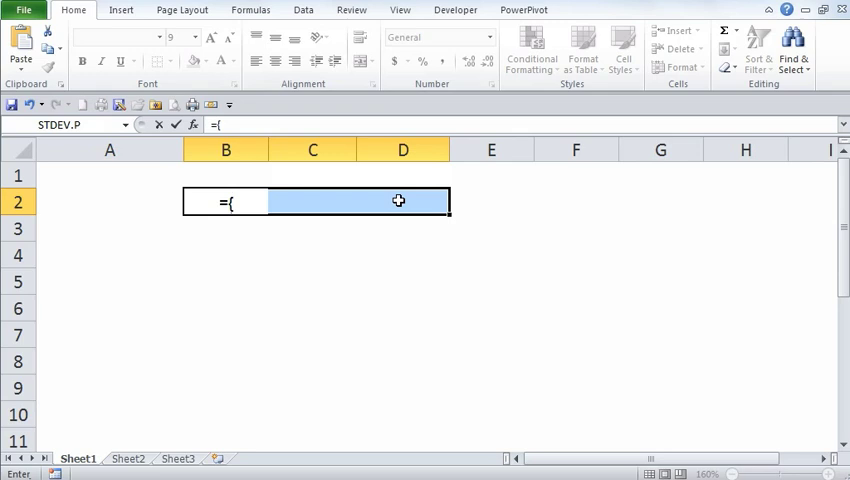
type("1,")
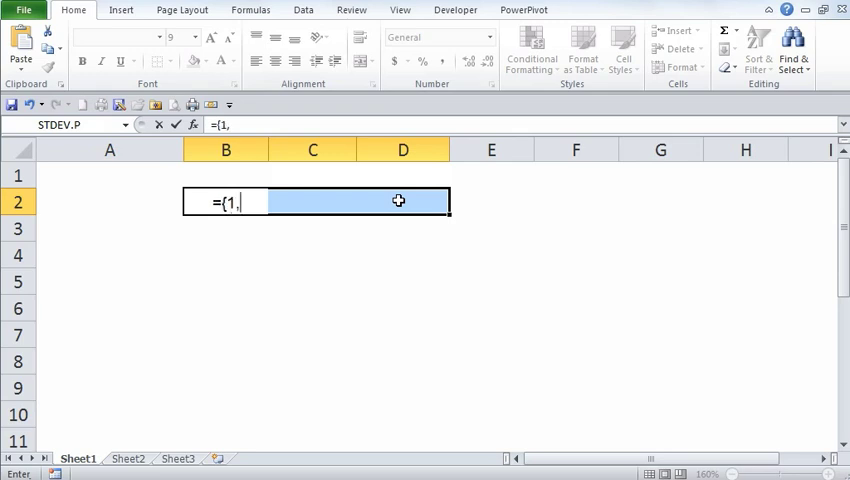
type("2,3")
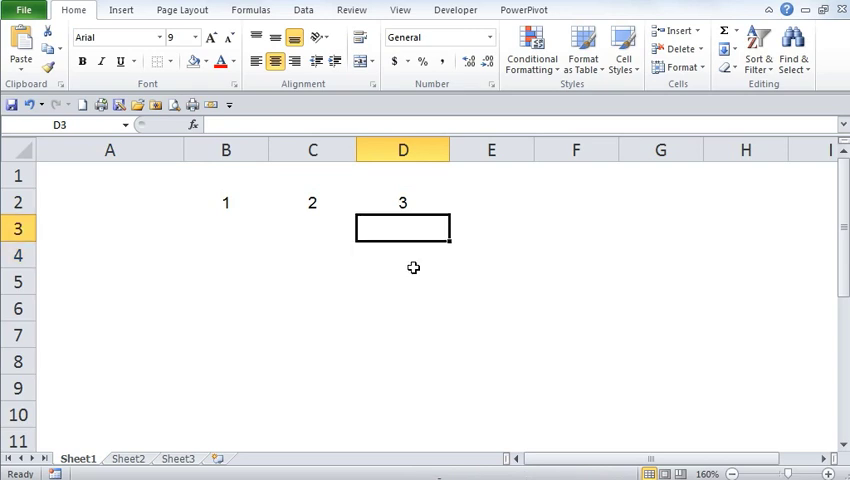
left_click(224, 202)
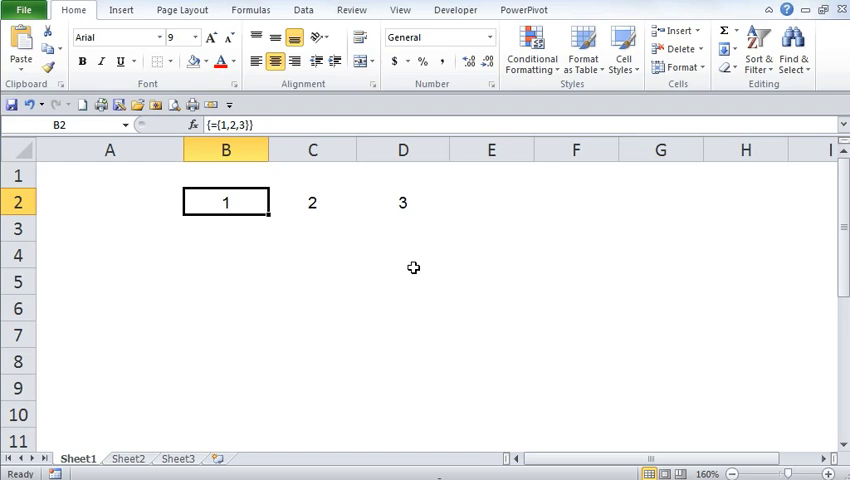
left_click(402, 202)
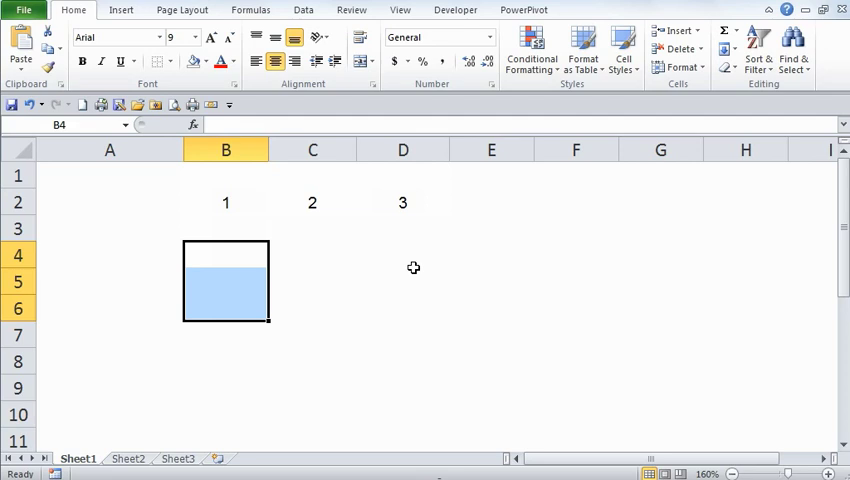
Step: Enter ={1,2,3} as an array formula down B4:B6 with commas
type("=")
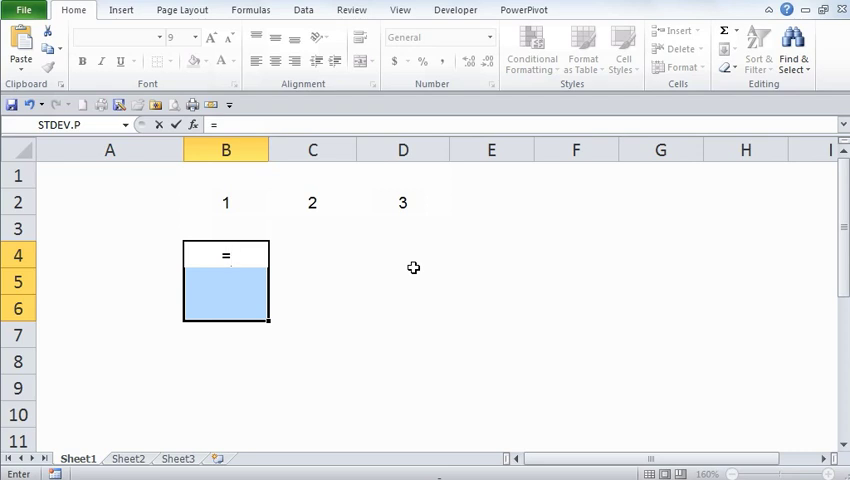
type("{1")
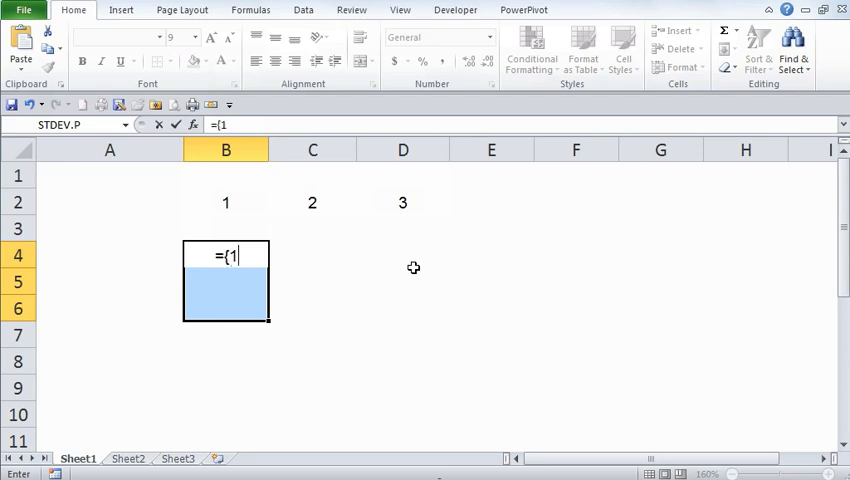
type(",2,3")
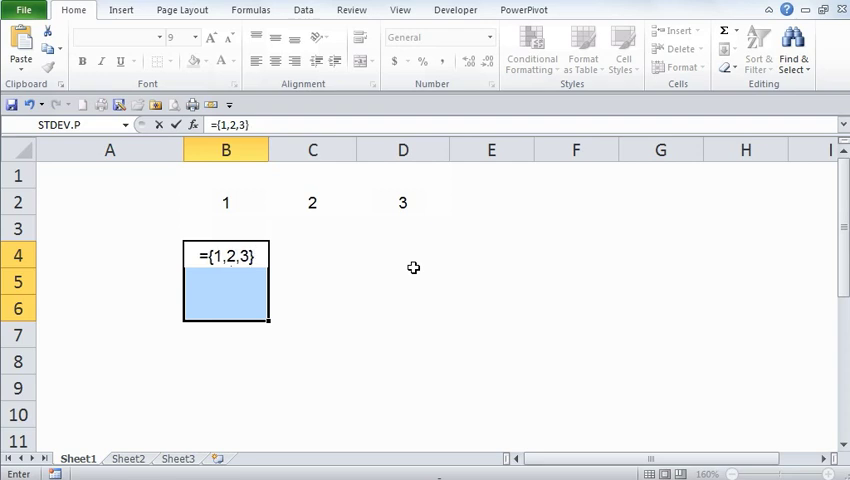
key("Ctrl+Shift+Enter")
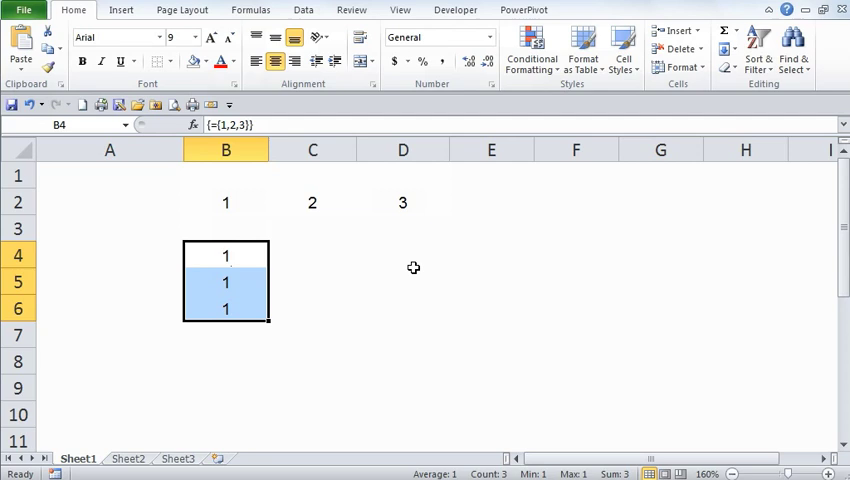
mouse_move(368, 256)
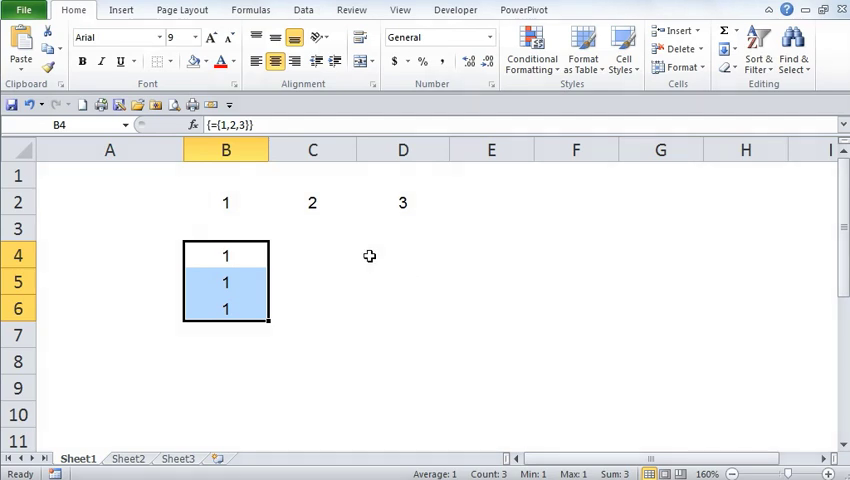
Step: Correct B4:B6 to the vertical constant ={1;2;3} with semicolons and inspect B2, C2
double_click(224, 256)
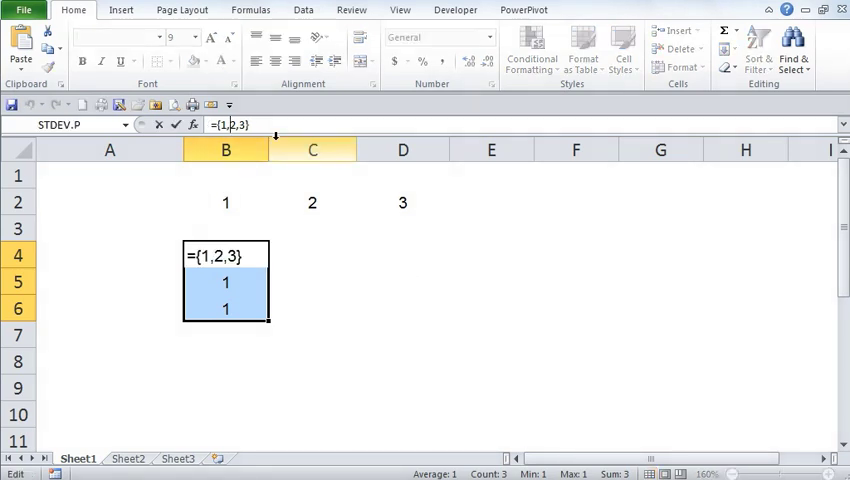
type(";2;")
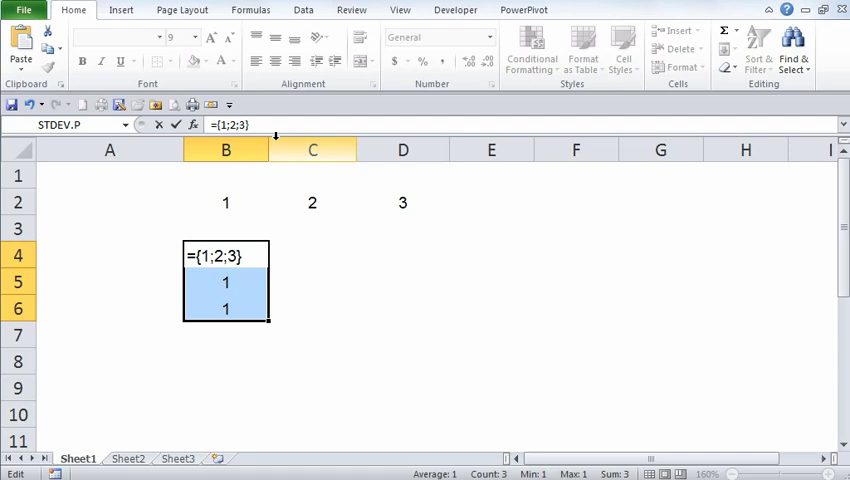
key("Ctrl+Shift+Enter")
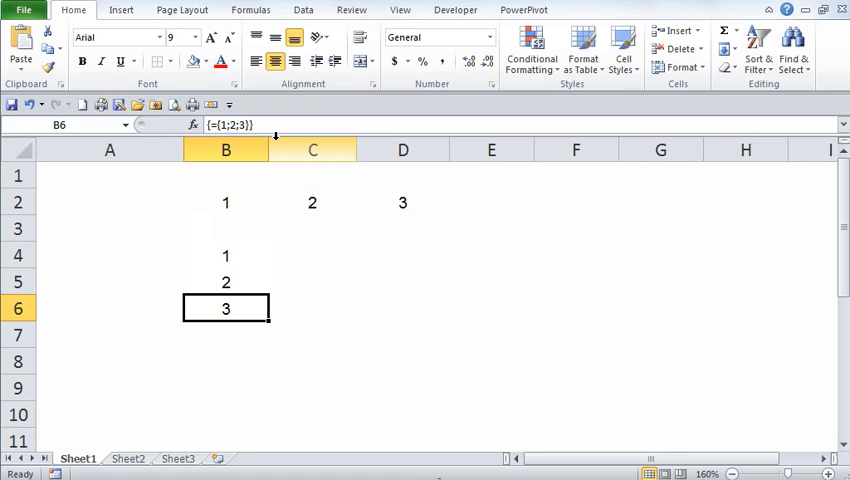
left_click(312, 202)
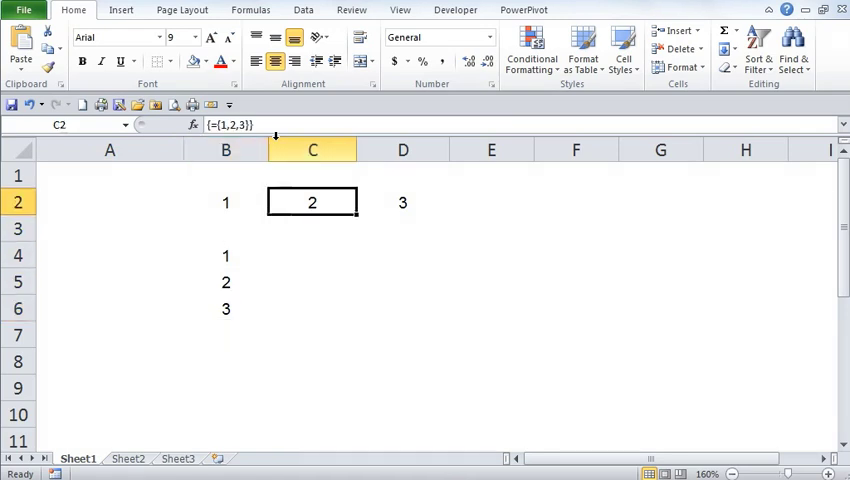
left_click(224, 202)
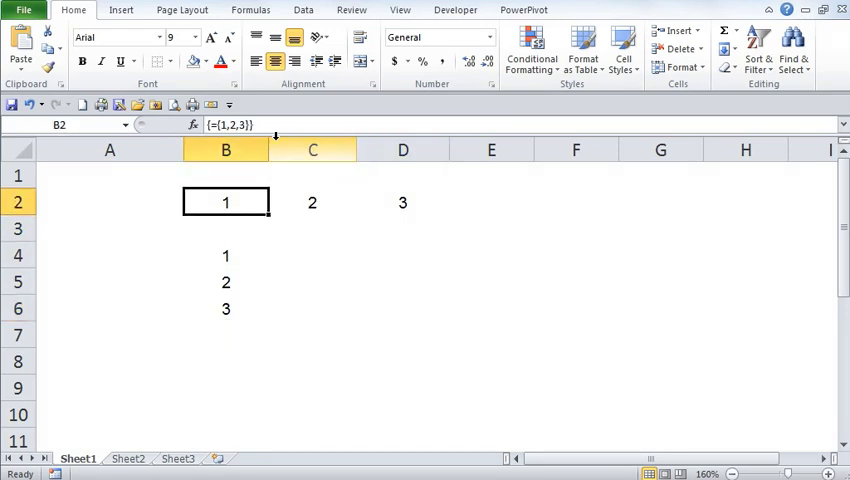
Step: Outline the D4:F6 block with all-cell borders
left_click(402, 254)
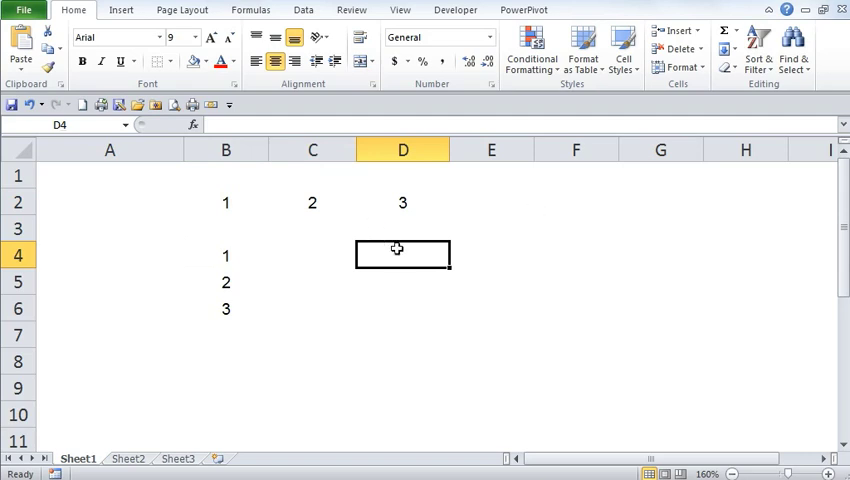
mouse_move(412, 256)
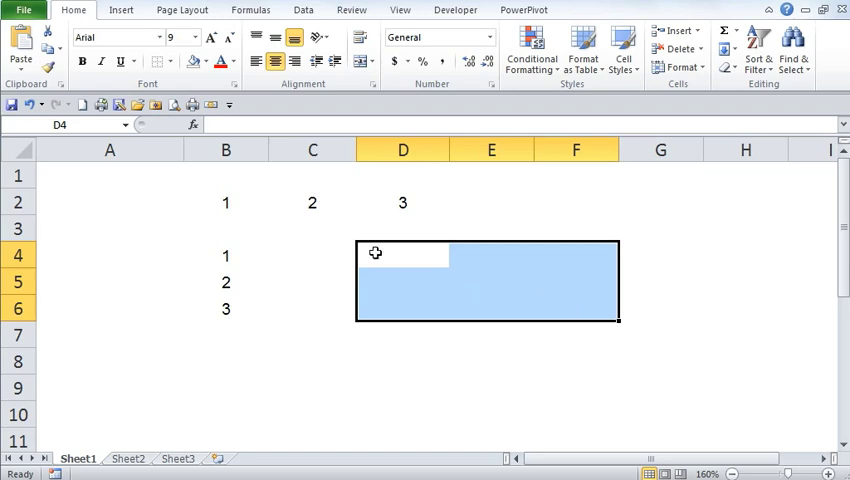
mouse_move(594, 304)
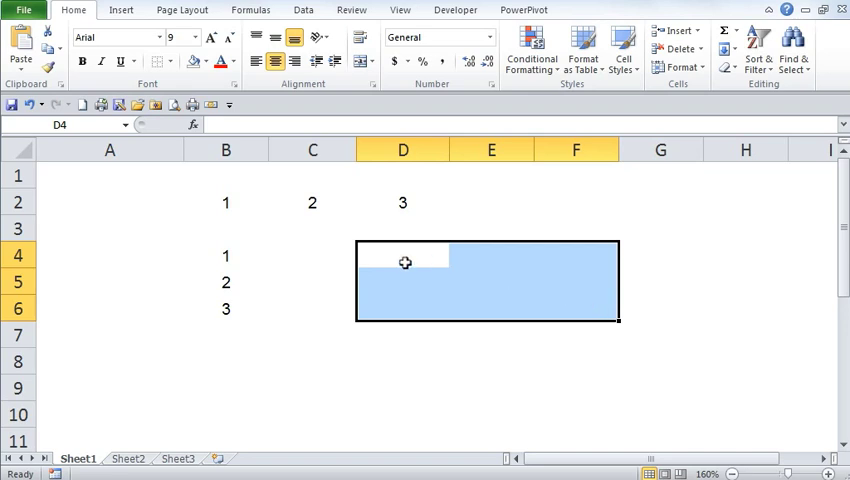
mouse_move(588, 256)
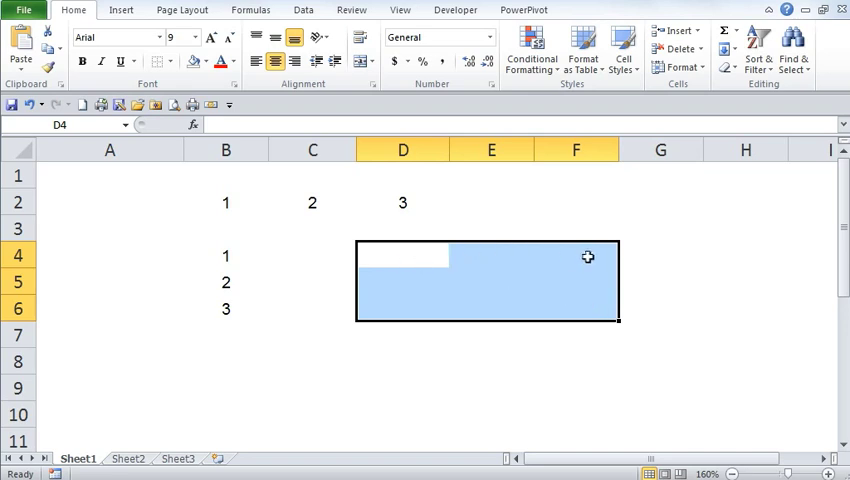
mouse_move(364, 260)
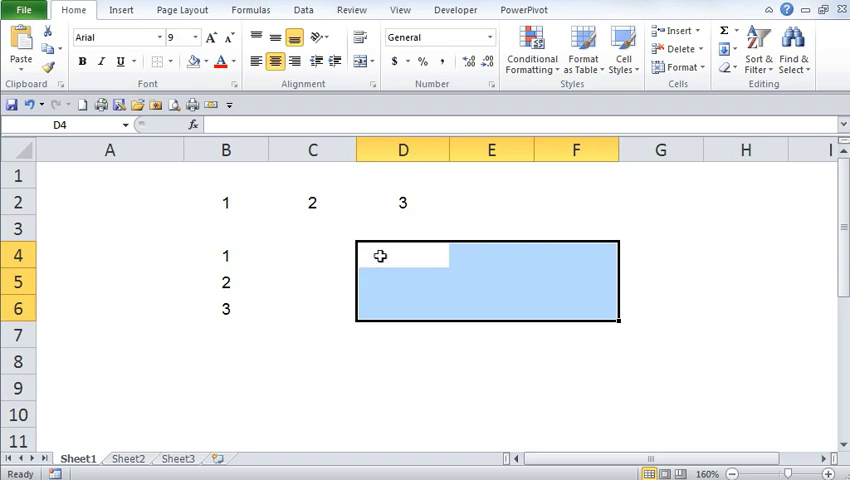
mouse_move(584, 260)
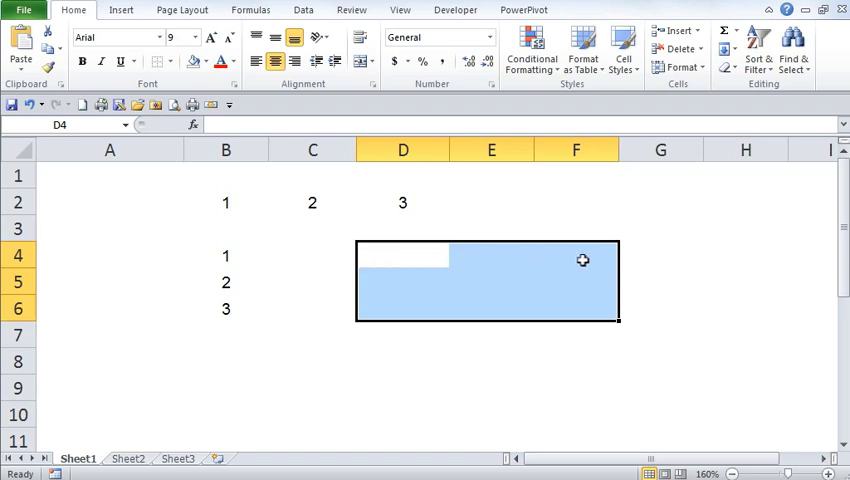
mouse_move(360, 280)
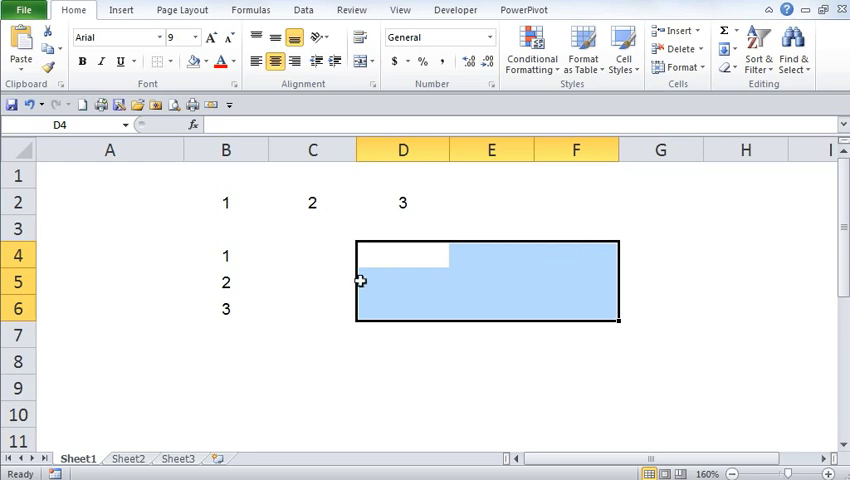
mouse_move(366, 280)
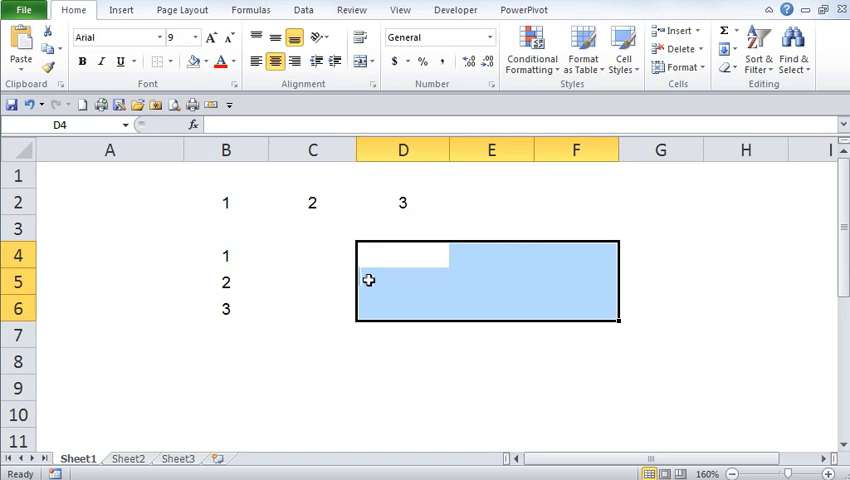
mouse_move(594, 288)
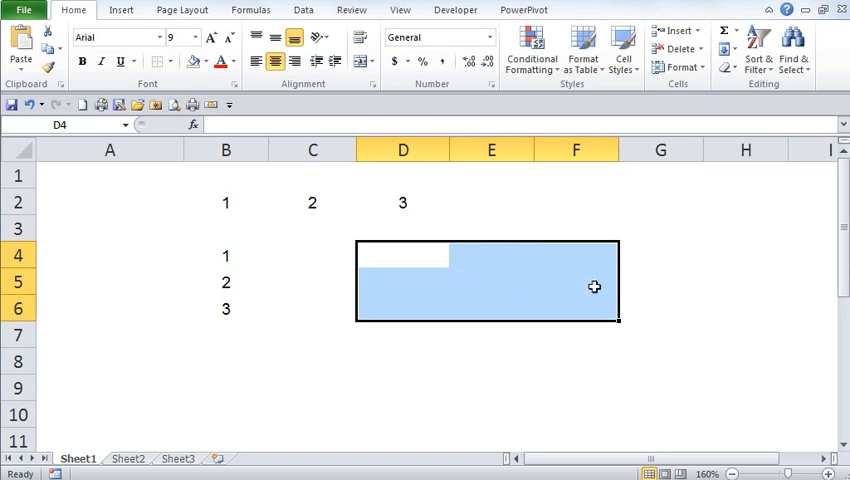
mouse_move(390, 276)
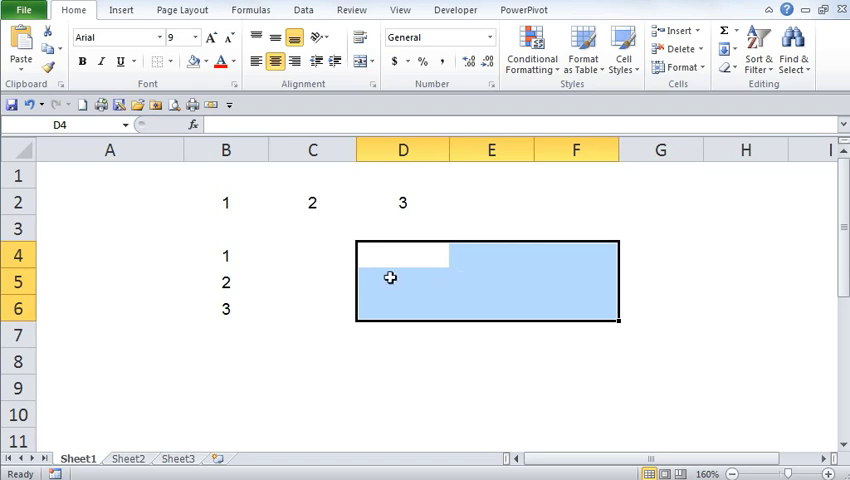
mouse_move(590, 280)
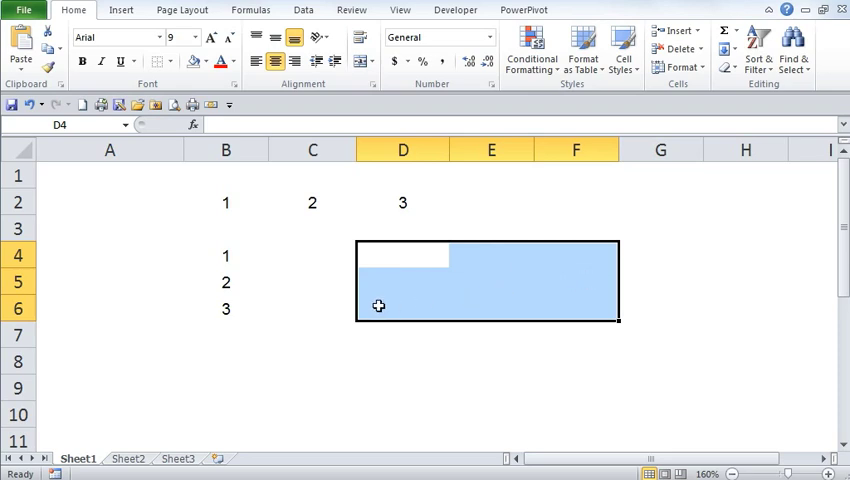
mouse_move(630, 318)
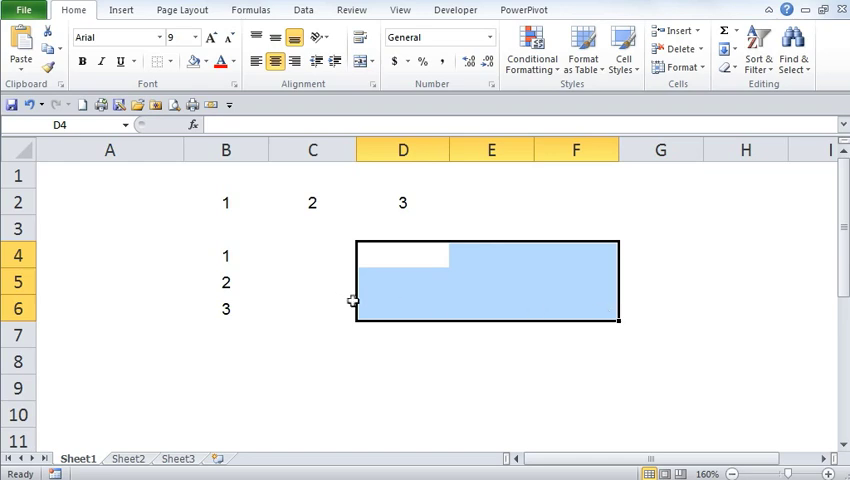
mouse_move(378, 306)
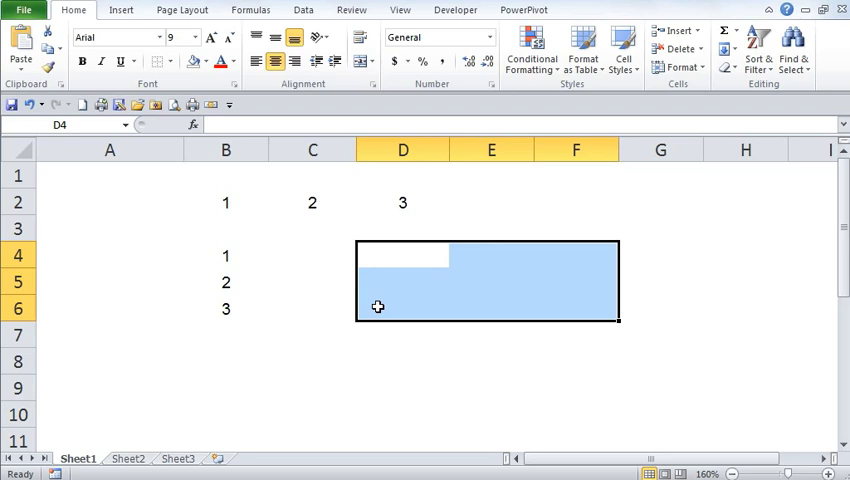
mouse_move(584, 312)
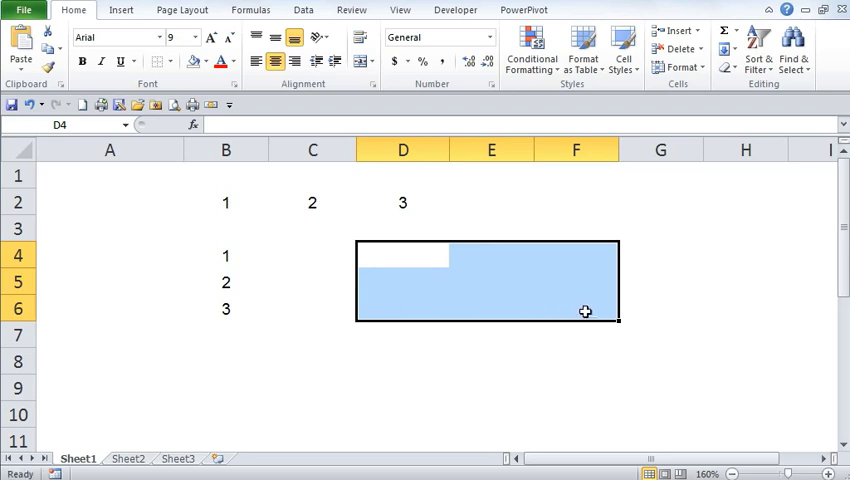
mouse_move(372, 248)
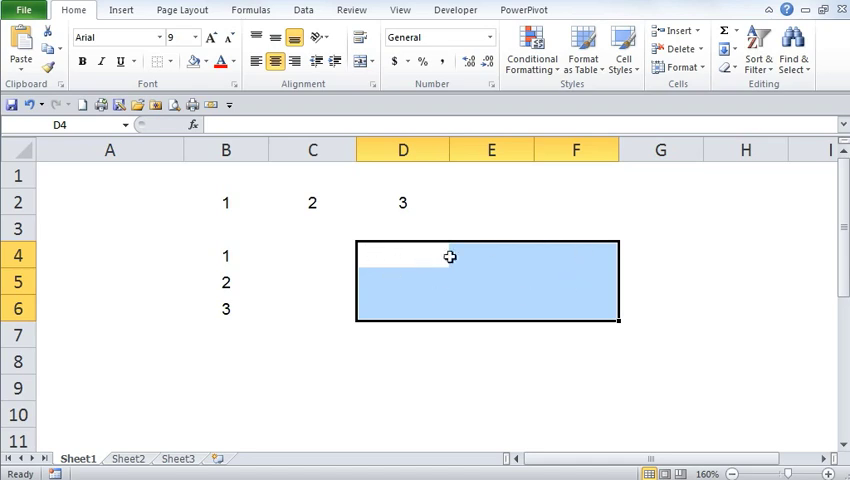
left_click(160, 64)
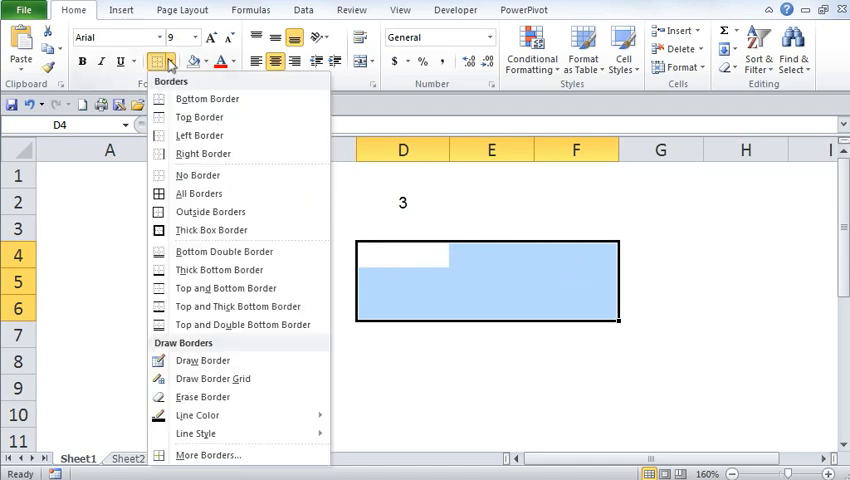
left_click(198, 192)
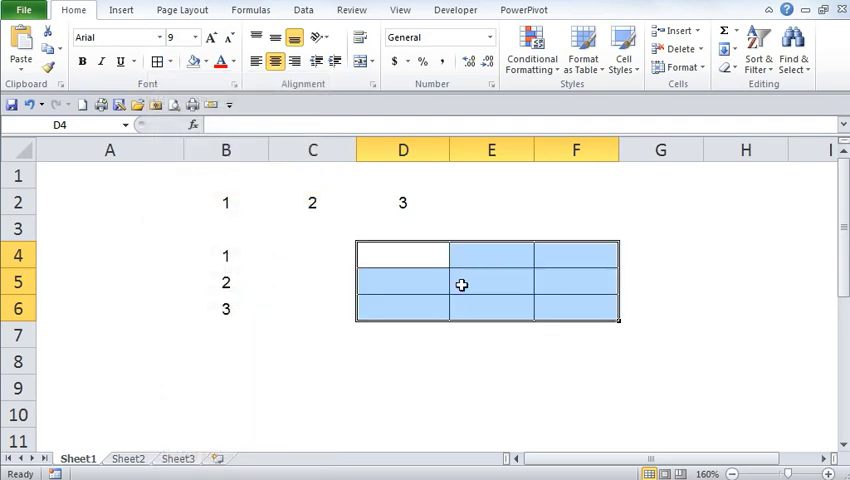
mouse_move(532, 308)
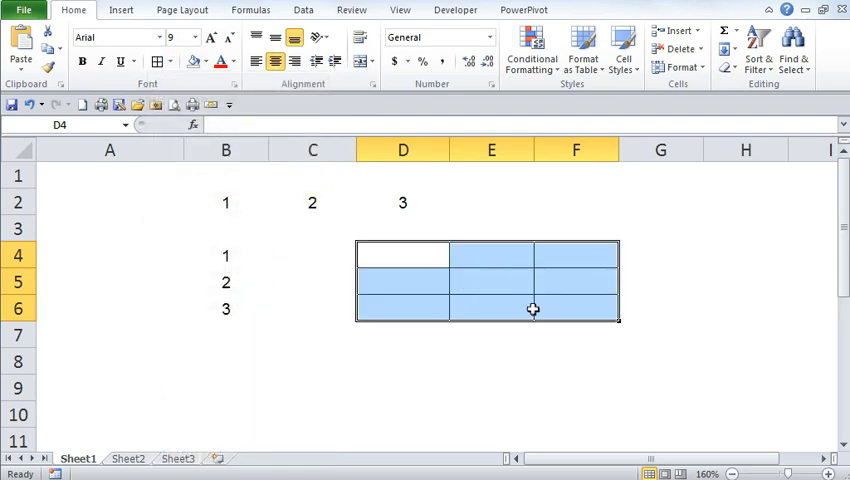
Step: Enter the 3x3 array constant ={1,2,3;4,5,6;7,8,9} across D4:F6
type("=")
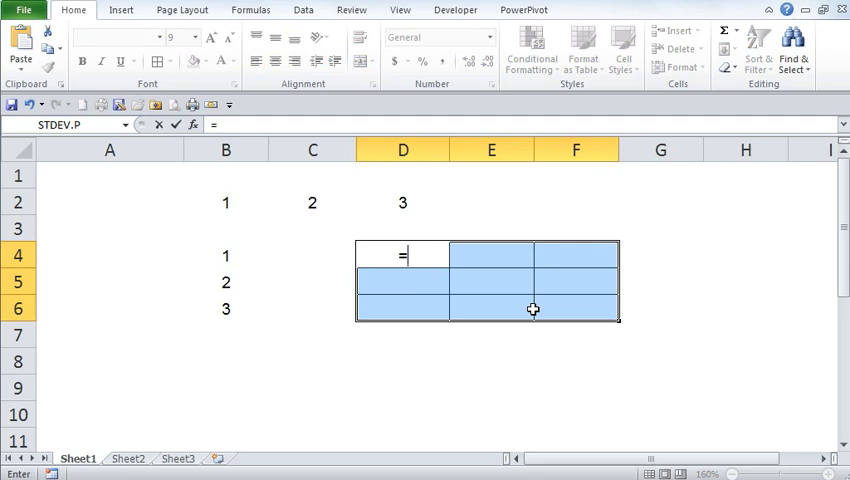
type("{")
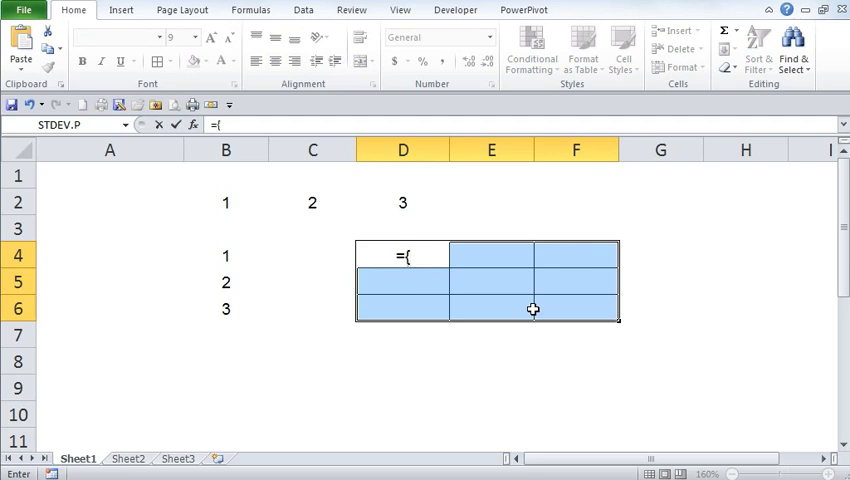
type("1")
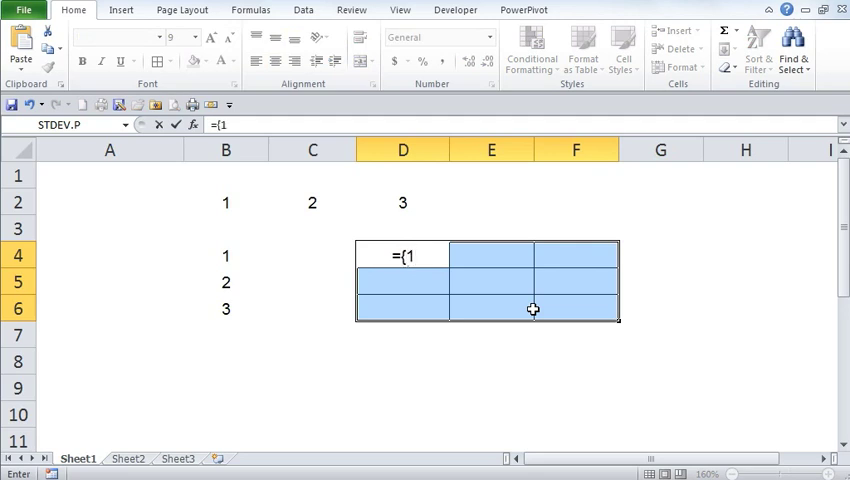
type(",2,3")
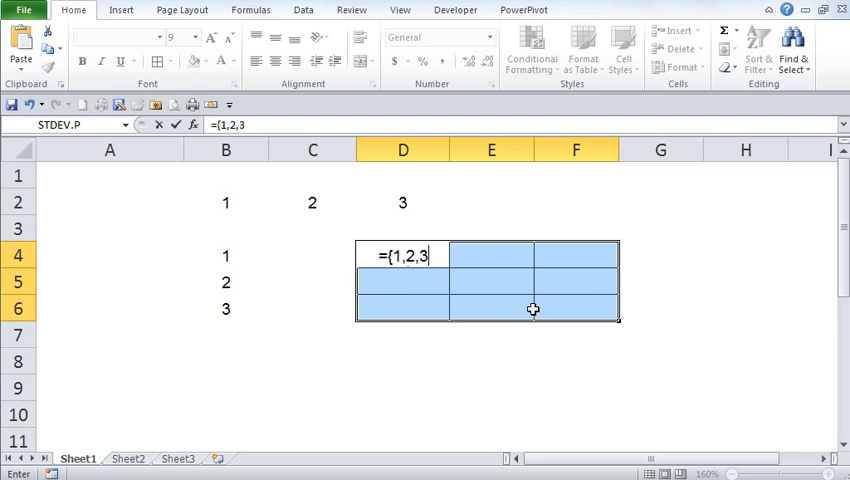
type(";")
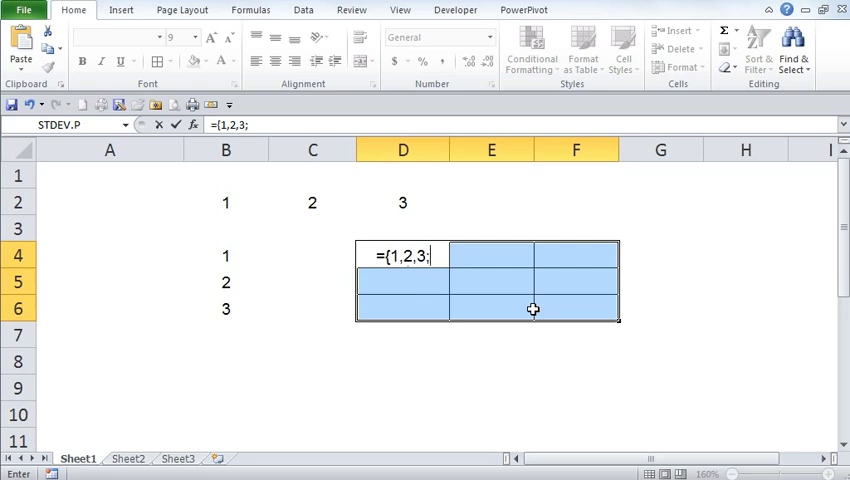
mouse_move(450, 256)
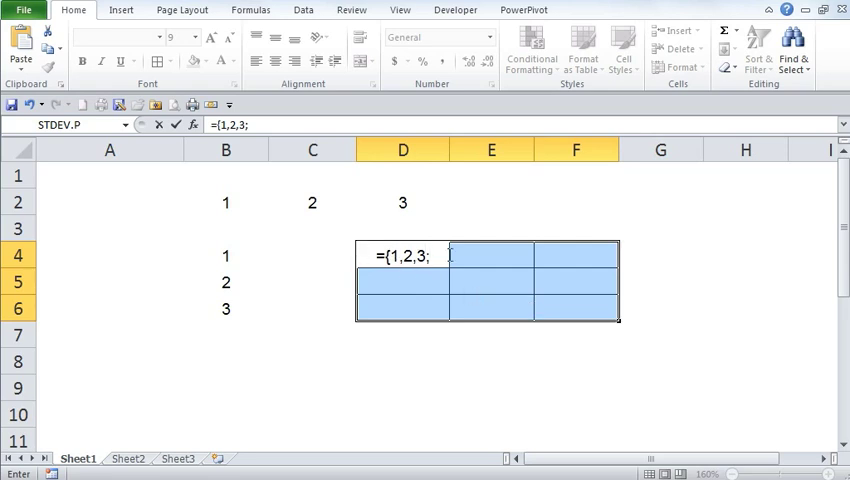
mouse_move(574, 252)
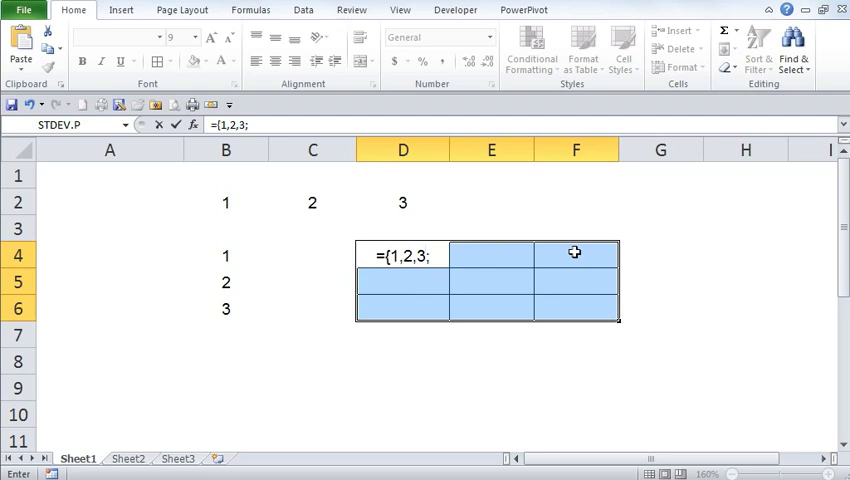
mouse_move(456, 256)
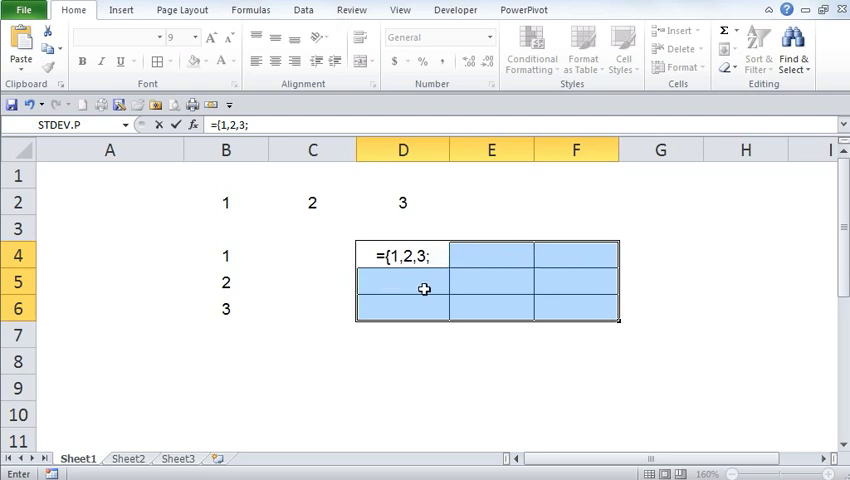
mouse_move(570, 288)
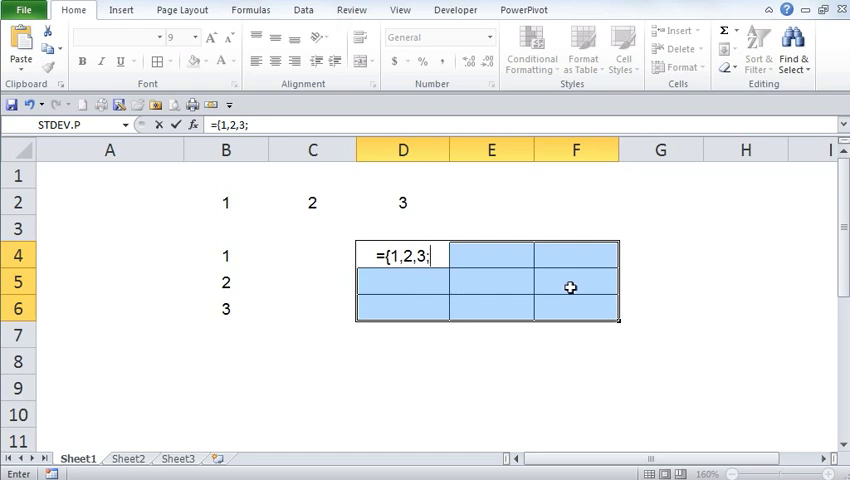
type("4,5,")
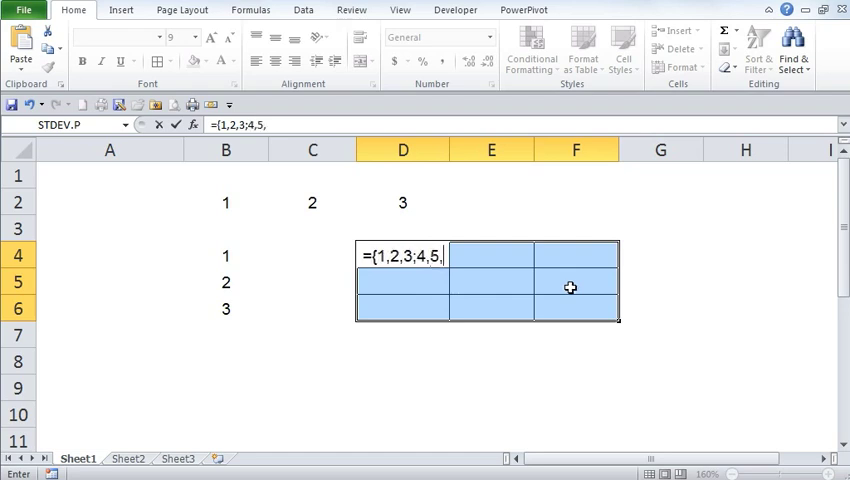
type("6")
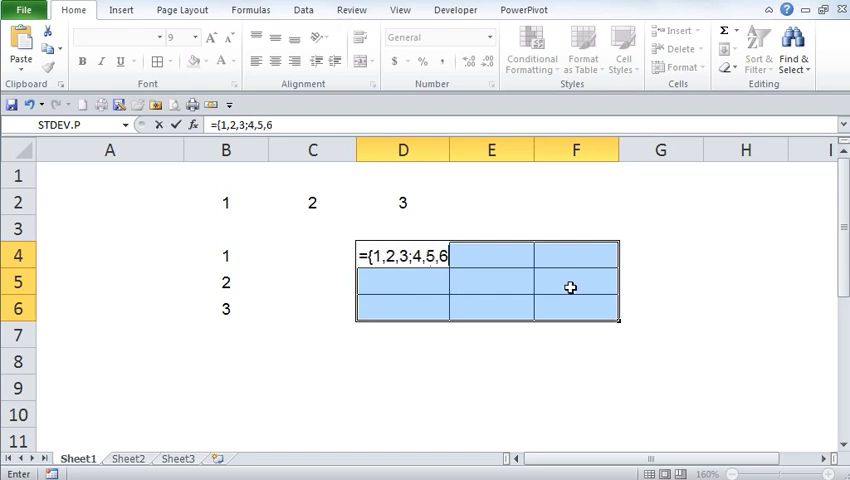
type(";")
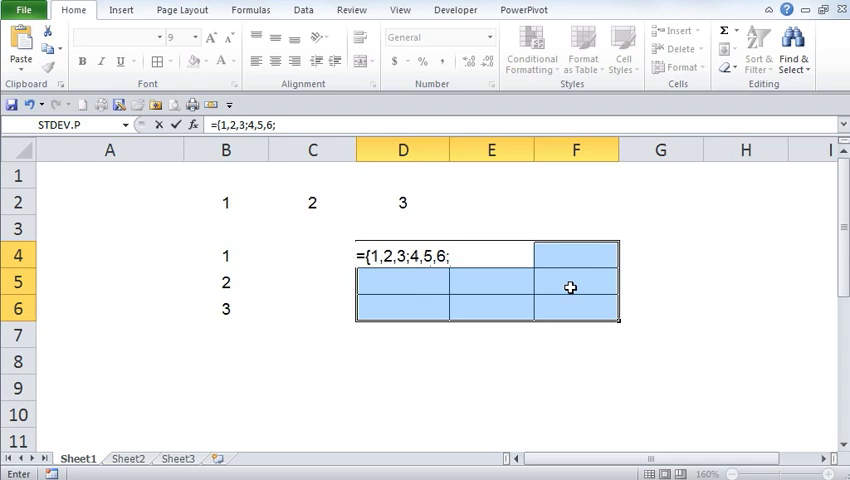
type("7")
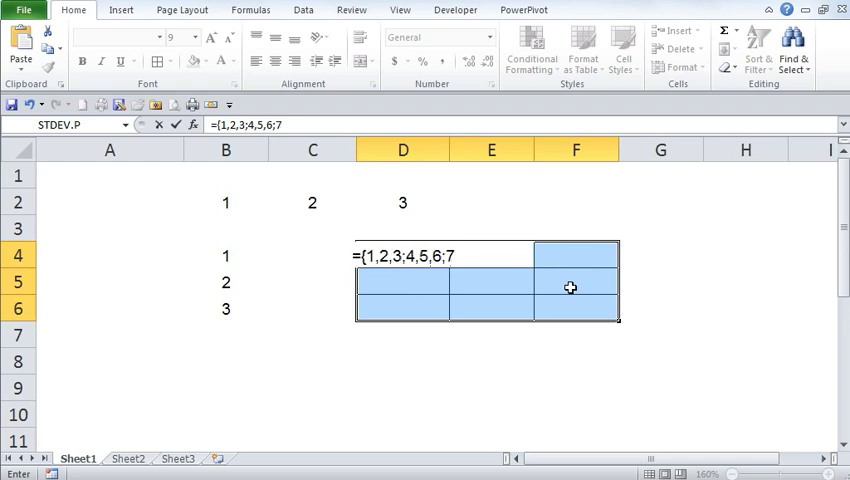
type("8,9}")
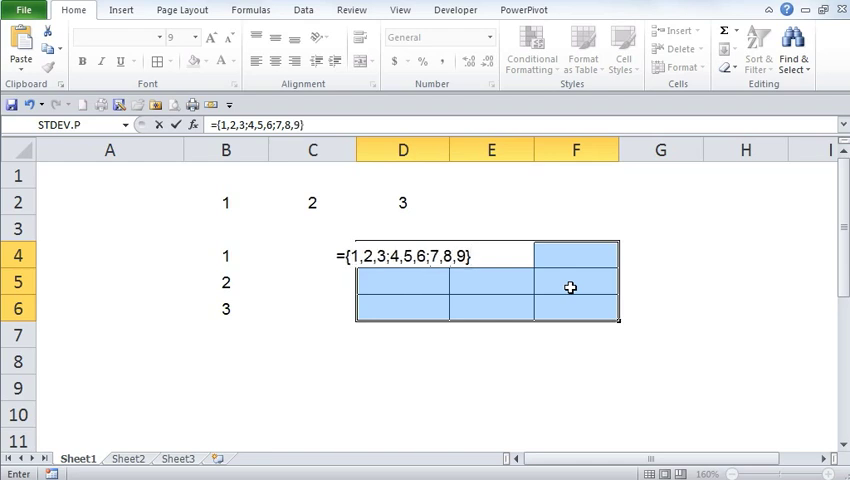
key("Ctrl+Shift+Enter")
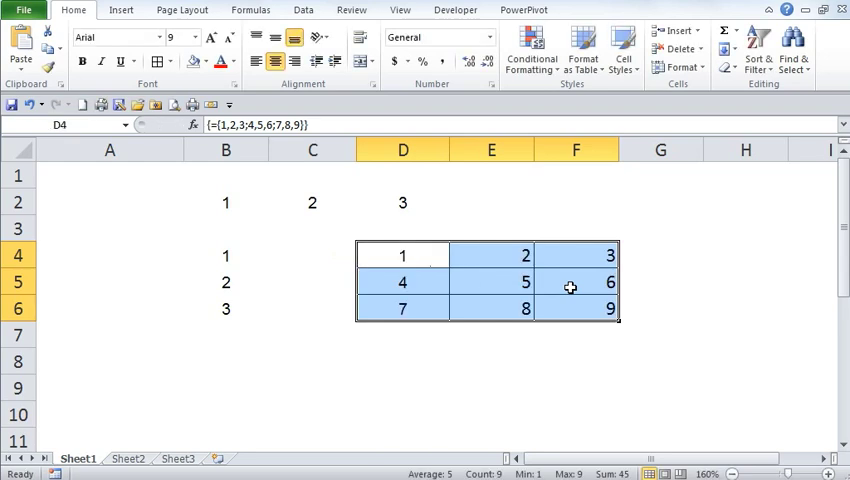
mouse_move(660, 288)
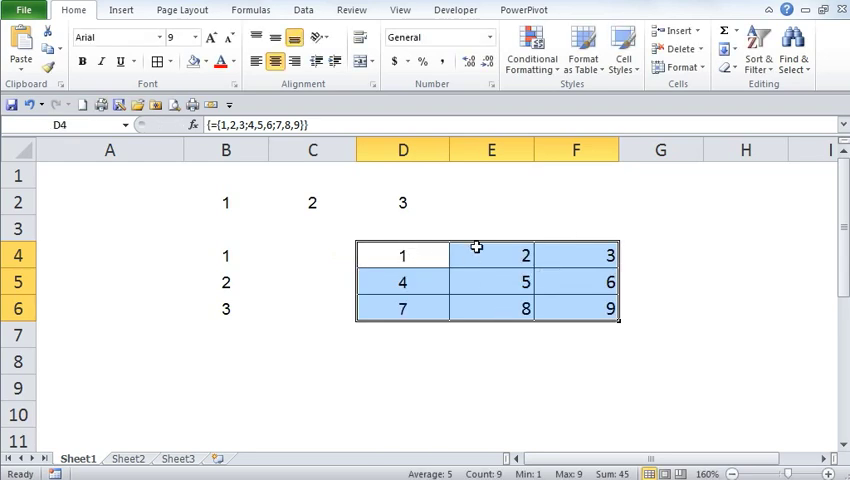
mouse_move(426, 252)
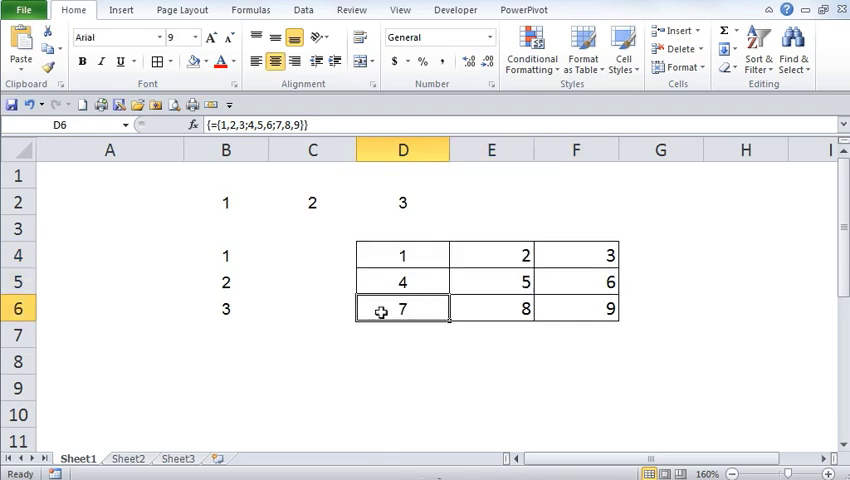
Step: Switch to Sheet2 with the six names and pick B2 for the first length
left_click_drag(402, 308, 576, 308)
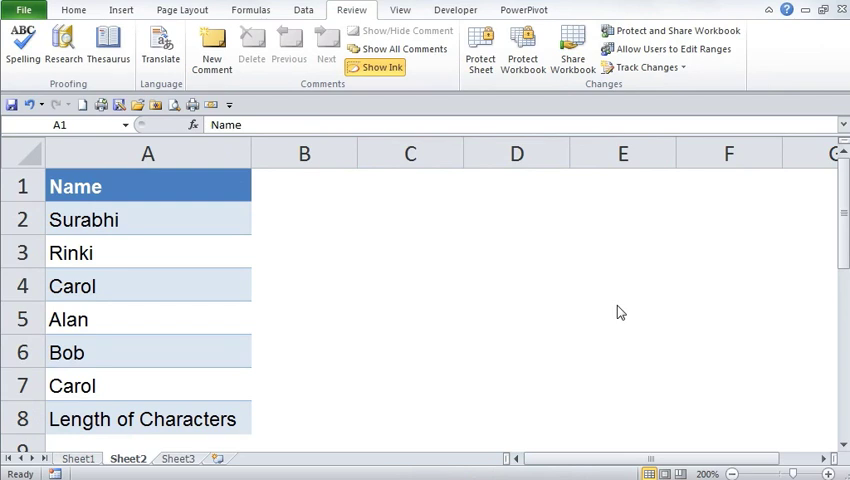
mouse_move(254, 286)
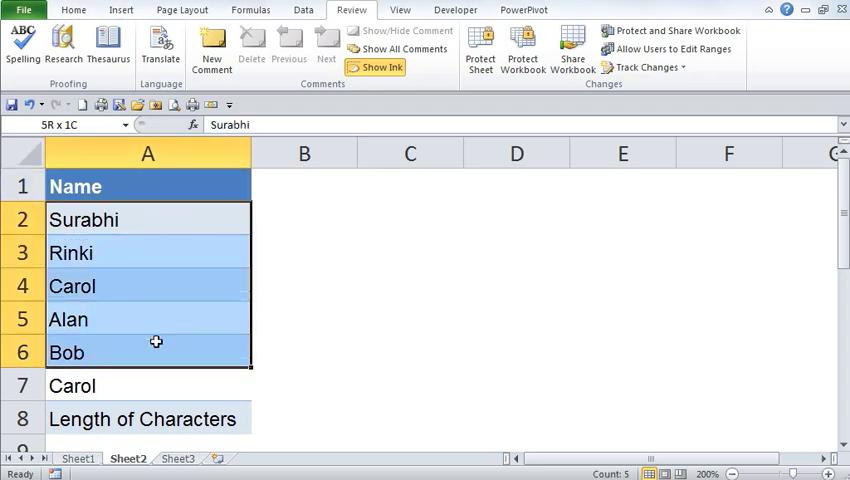
left_click(156, 384)
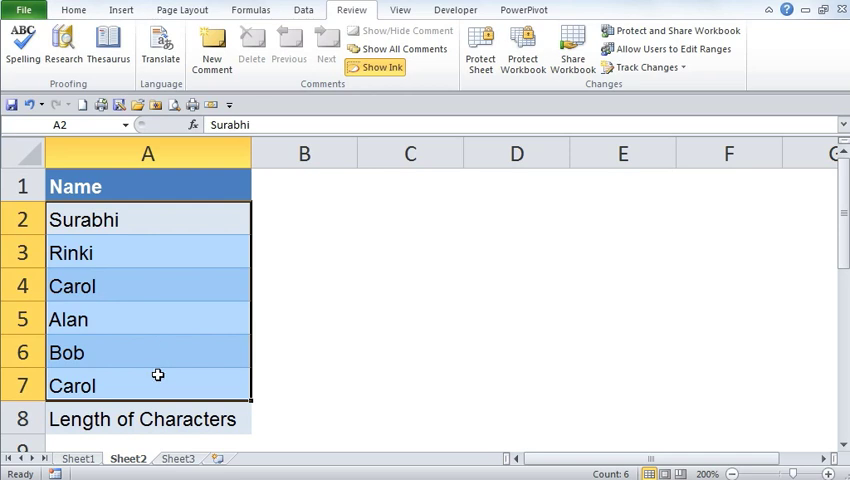
mouse_move(298, 412)
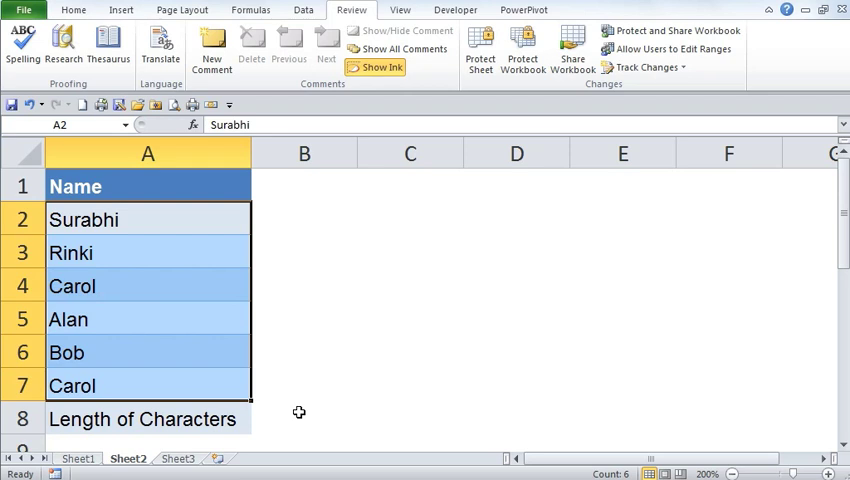
mouse_move(216, 330)
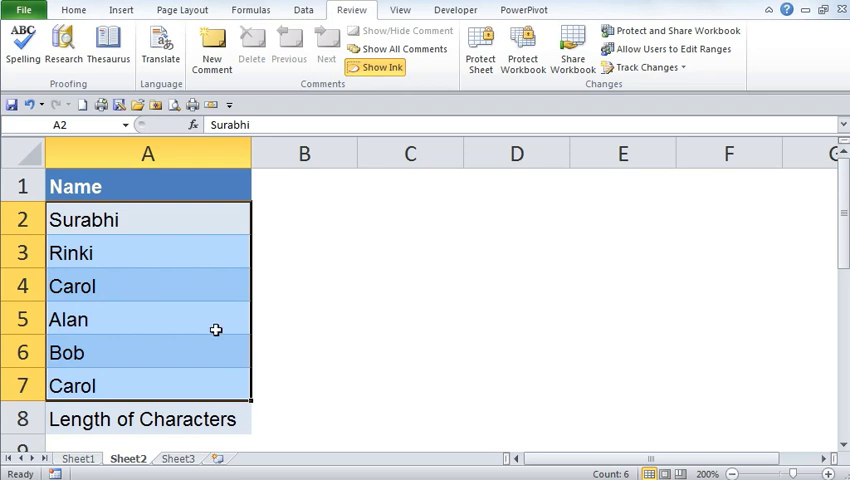
mouse_move(290, 244)
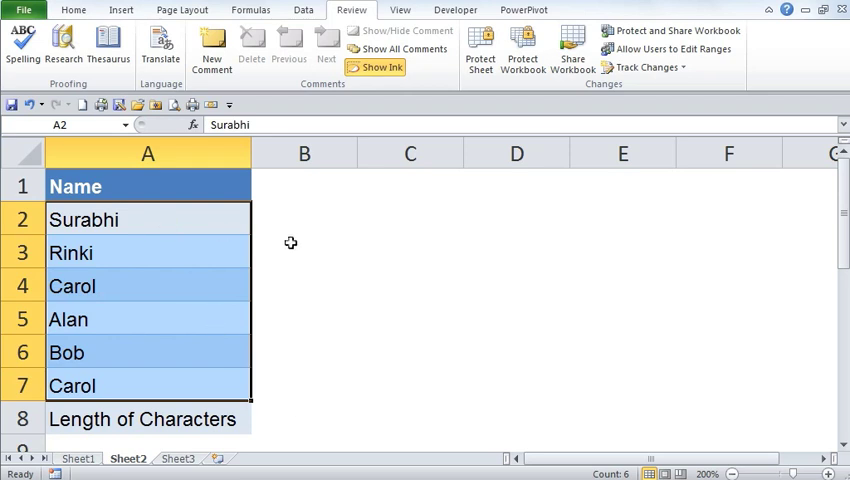
left_click(304, 220)
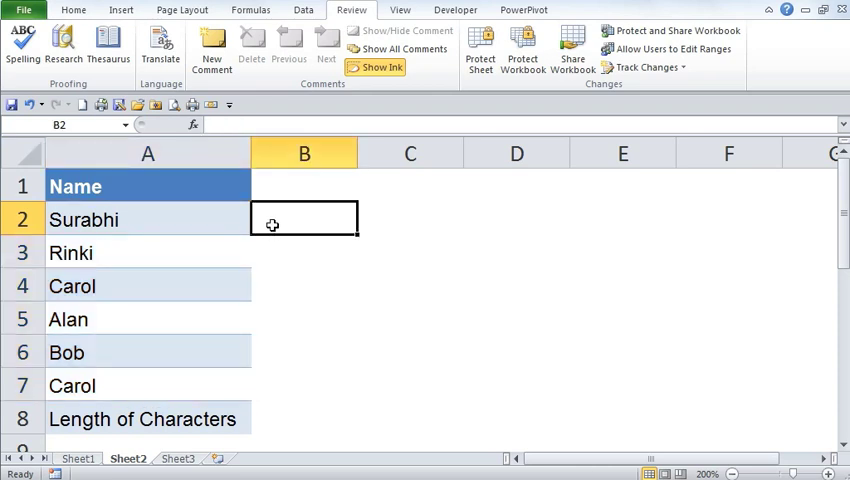
Step: Count each name's characters with =LEN(A2) filled down B2:B7
left_click(148, 220)
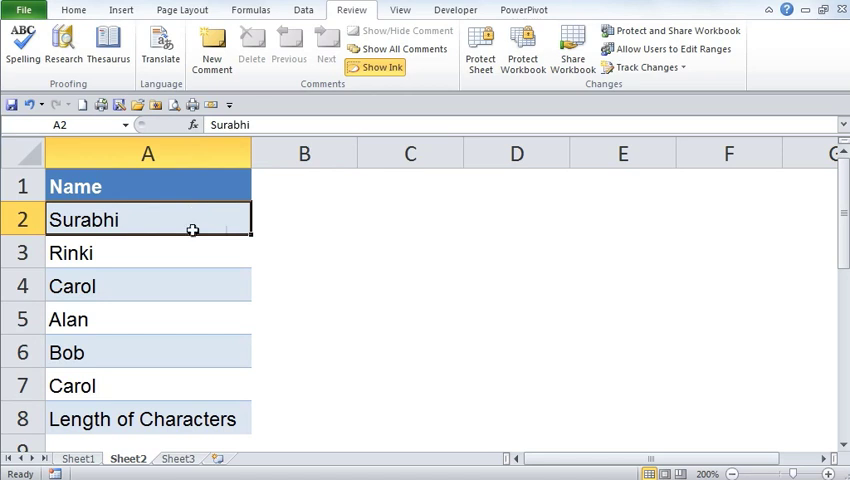
left_click(148, 252)
type("=")
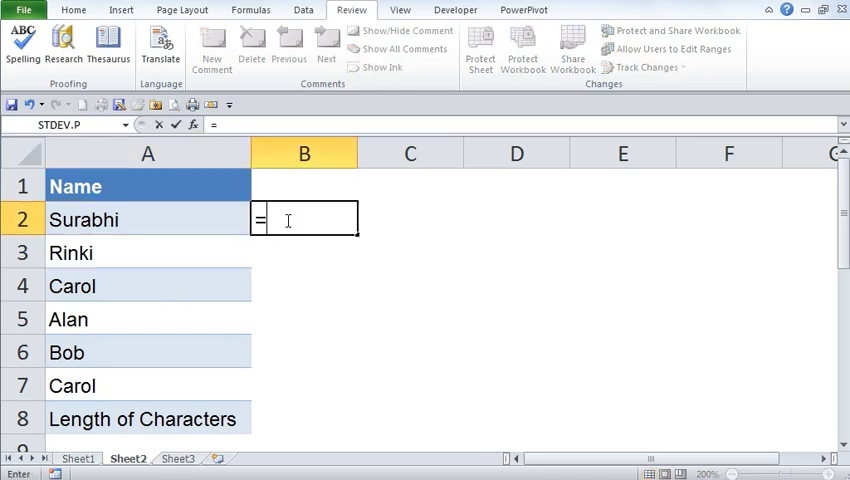
type("len(")
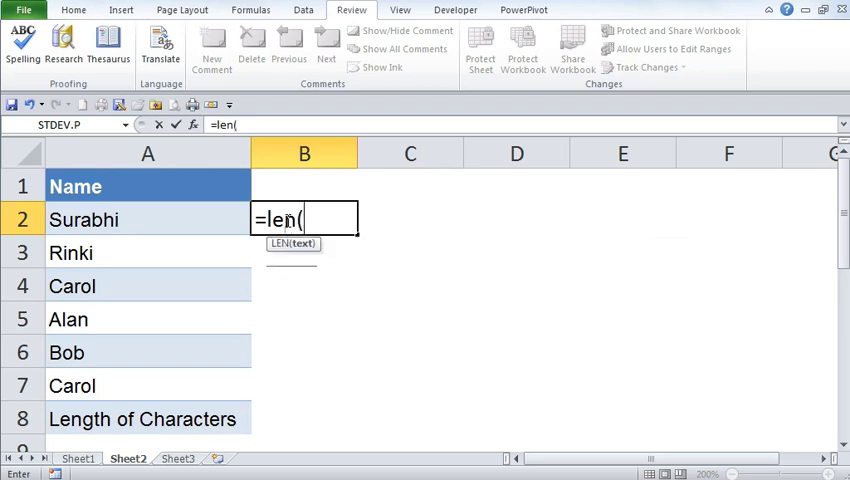
left_click(148, 220)
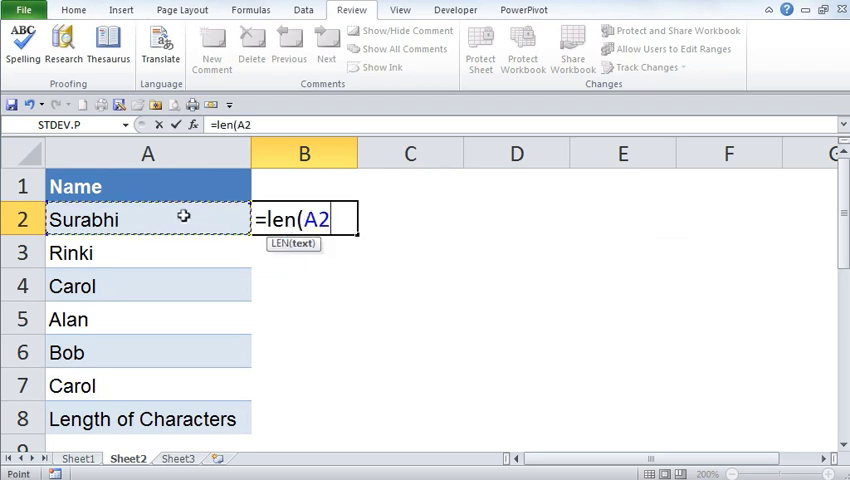
mouse_move(184, 218)
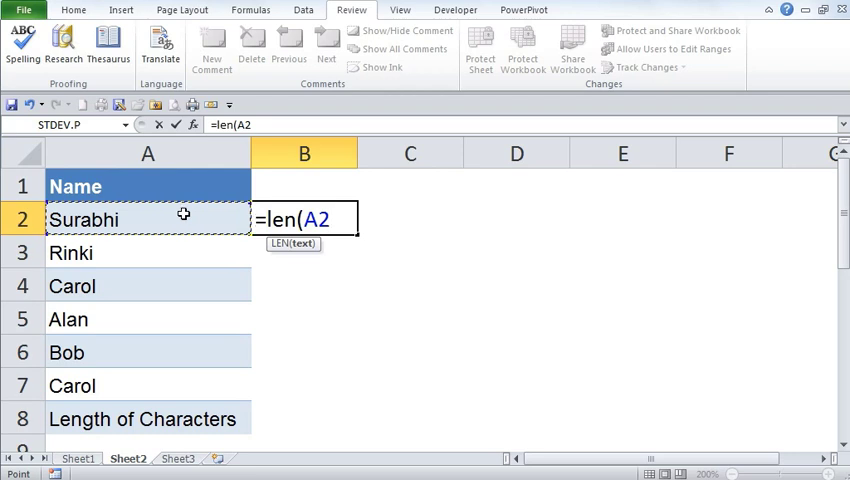
key("Enter")
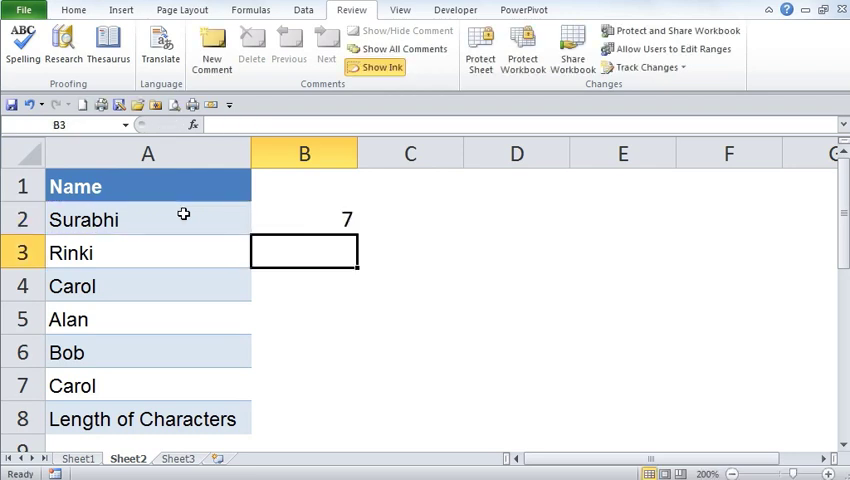
Step: Total the counts to 29 in B8 with =SUM(B2:B7) and choose C8 next
left_click(304, 220)
type("=")
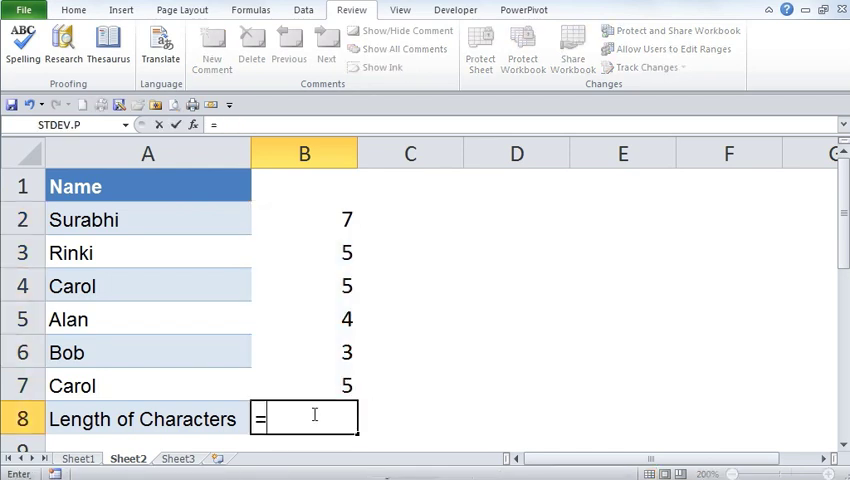
type("sum(")
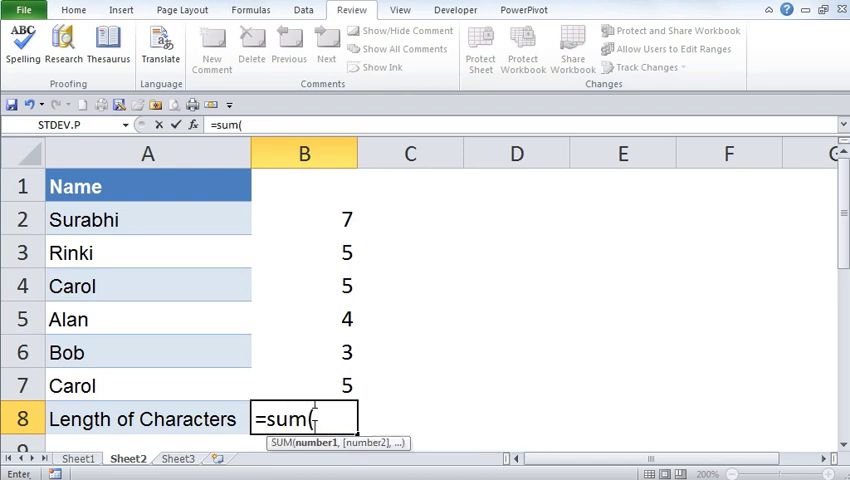
left_click_drag(304, 220, 304, 384)
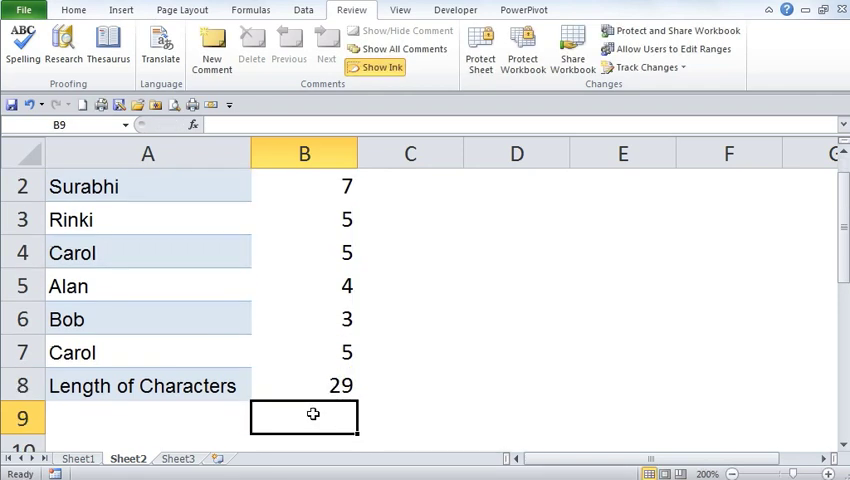
left_click(304, 384)
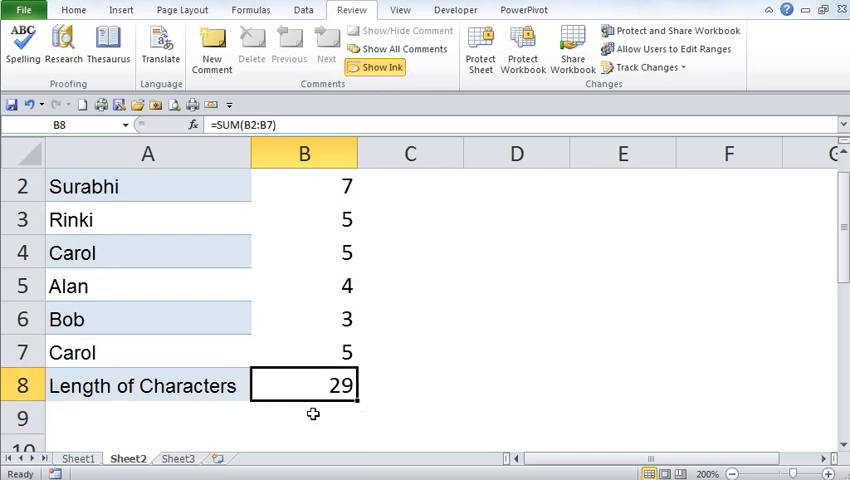
left_click(304, 186)
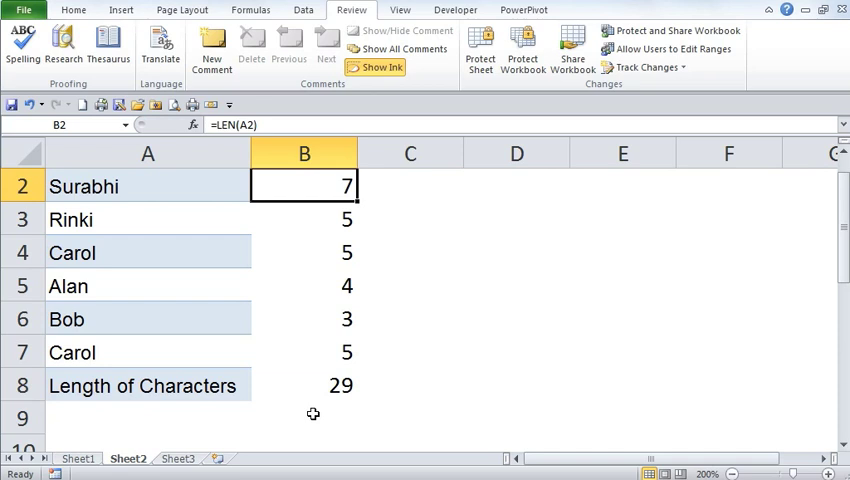
left_click_drag(148, 186, 148, 352)
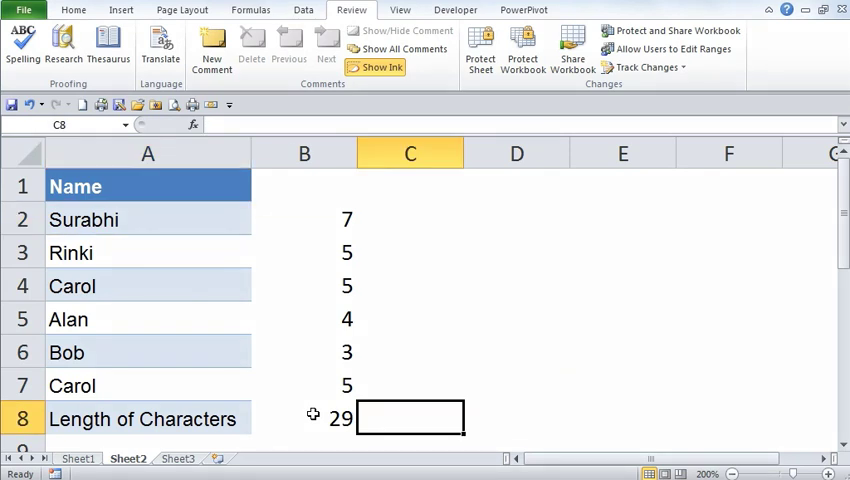
Step: Enter =SUM(LEN(A2:A7)) as an array formula in C8, giving 29 without the helper column
type("=")
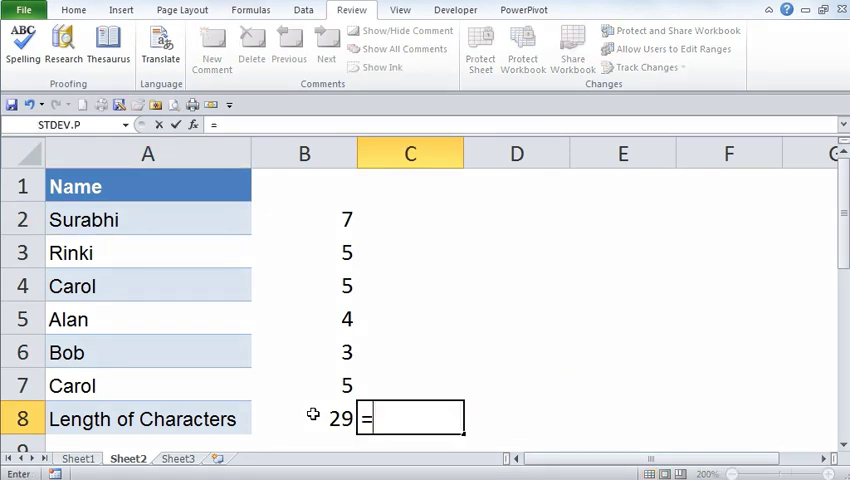
type("s")
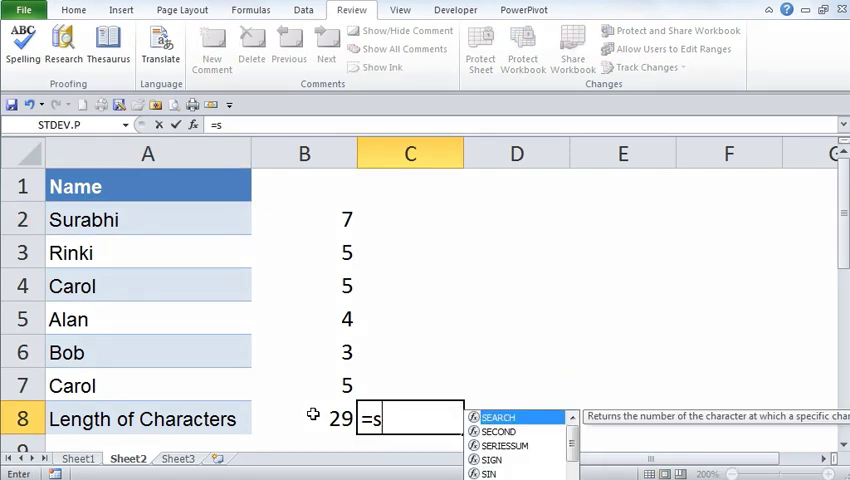
type("um(")
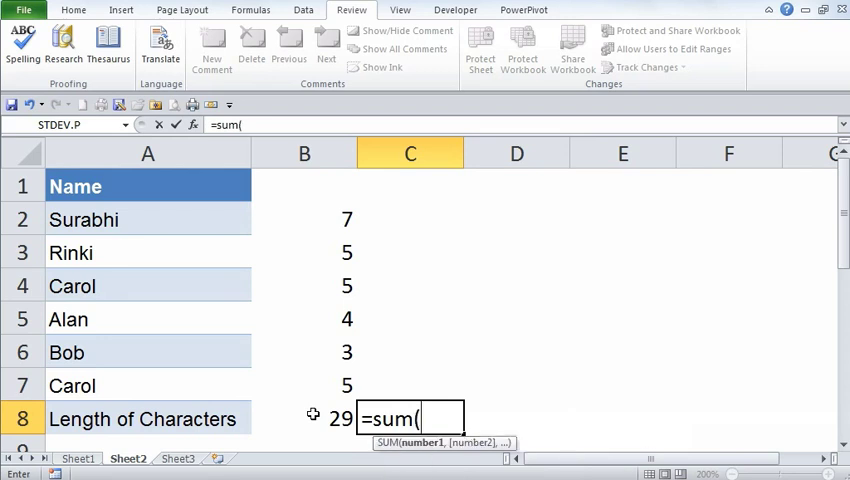
type("len")
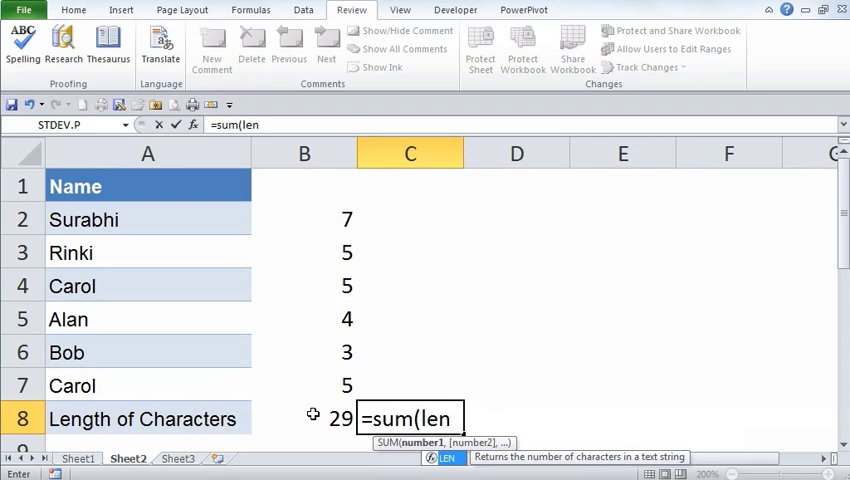
type("(A2:A7")
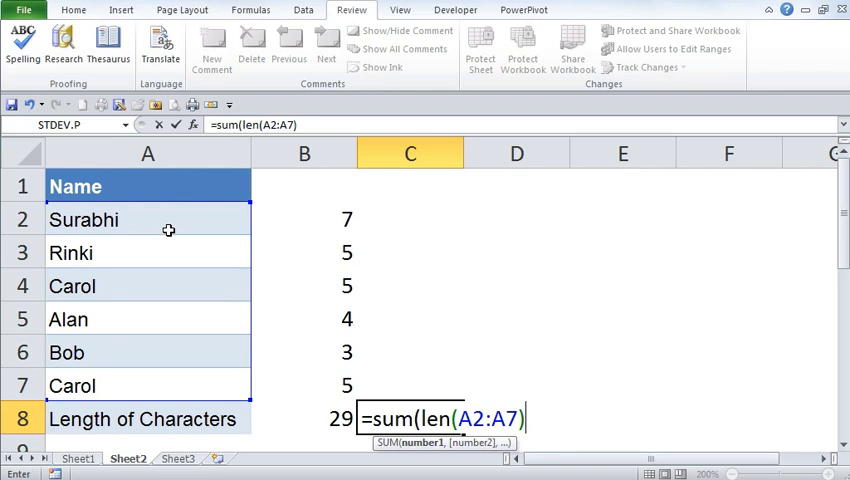
type(")}")
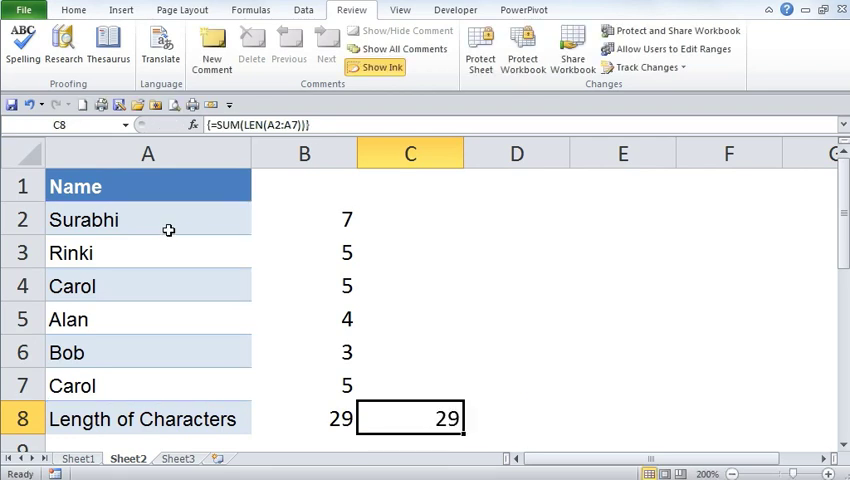
mouse_move(436, 312)
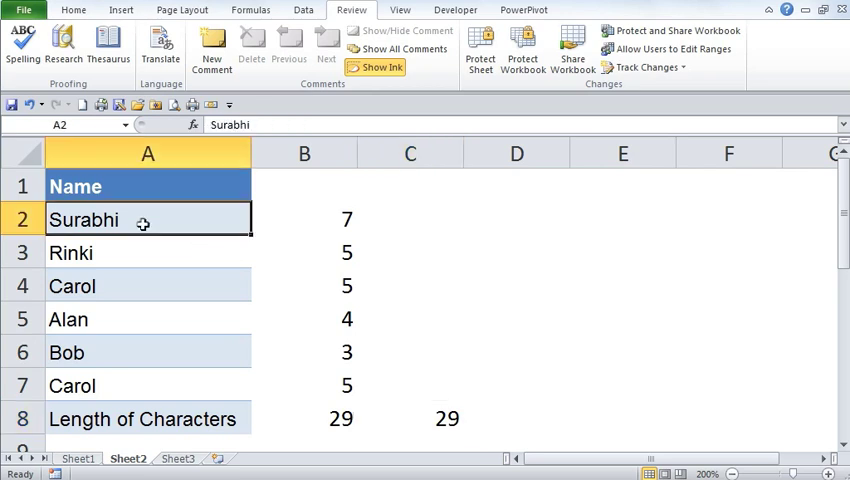
left_click_drag(148, 220, 148, 386)
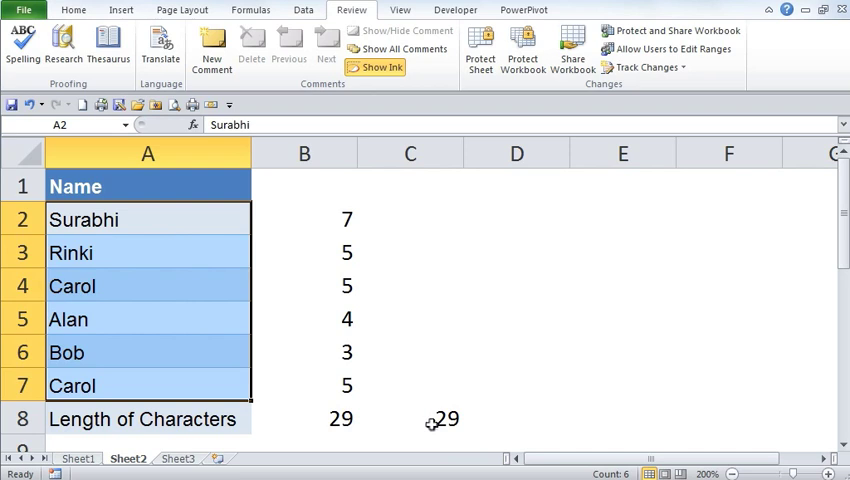
left_click(424, 418)
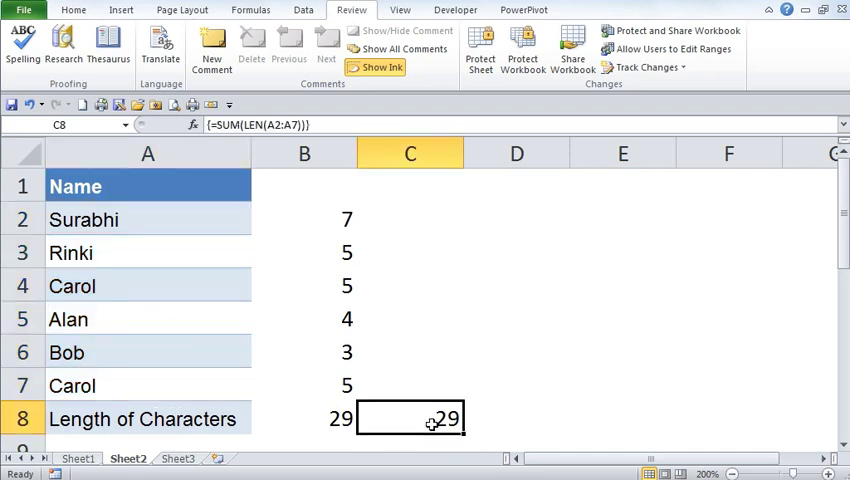